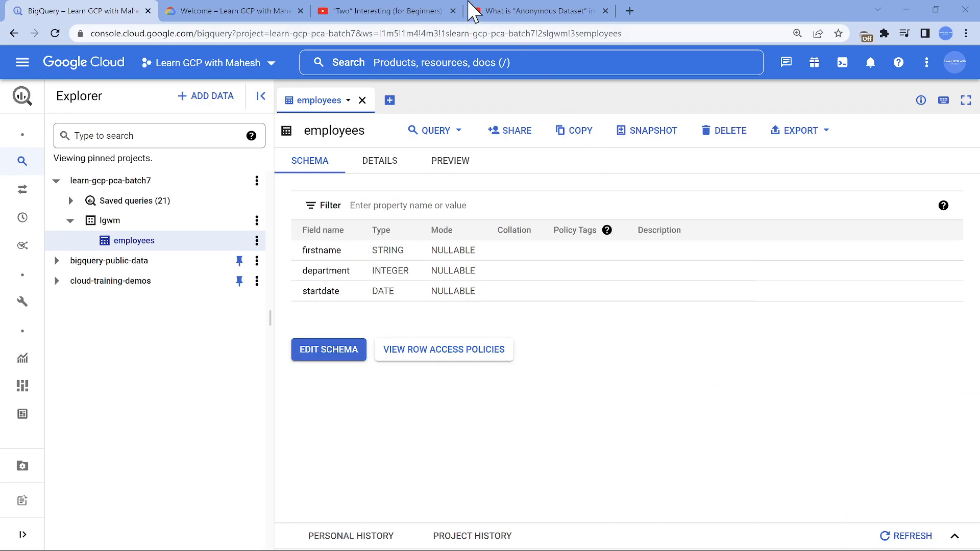
mouse_move(381, 11)
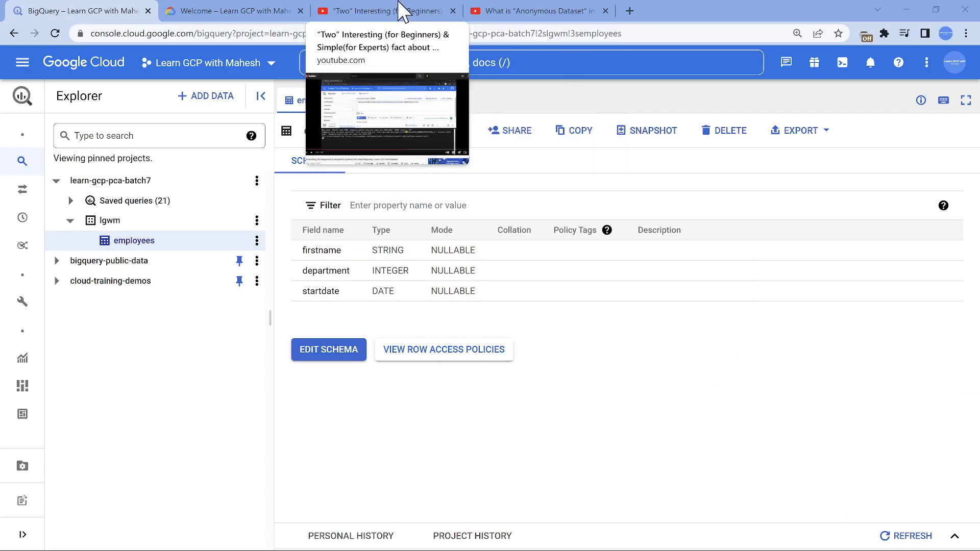
Bring up the earlier BigQuery video paused on the bq query invalid table name error.
left_click(385, 10)
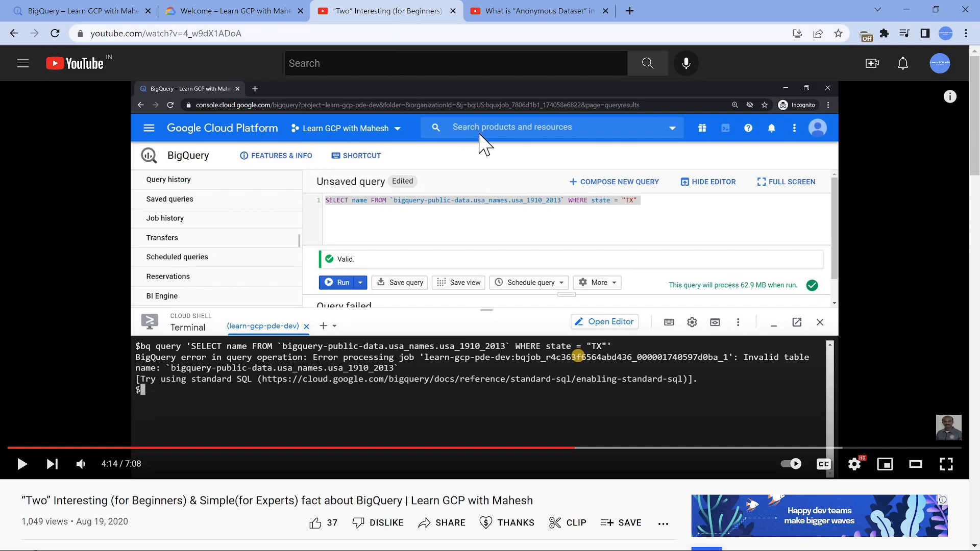
mouse_move(530, 72)
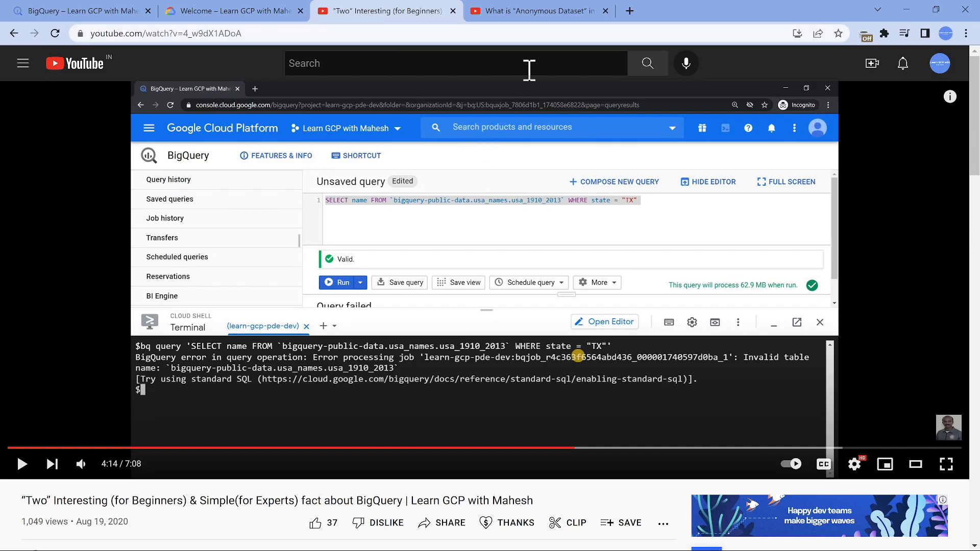
mouse_move(441, 378)
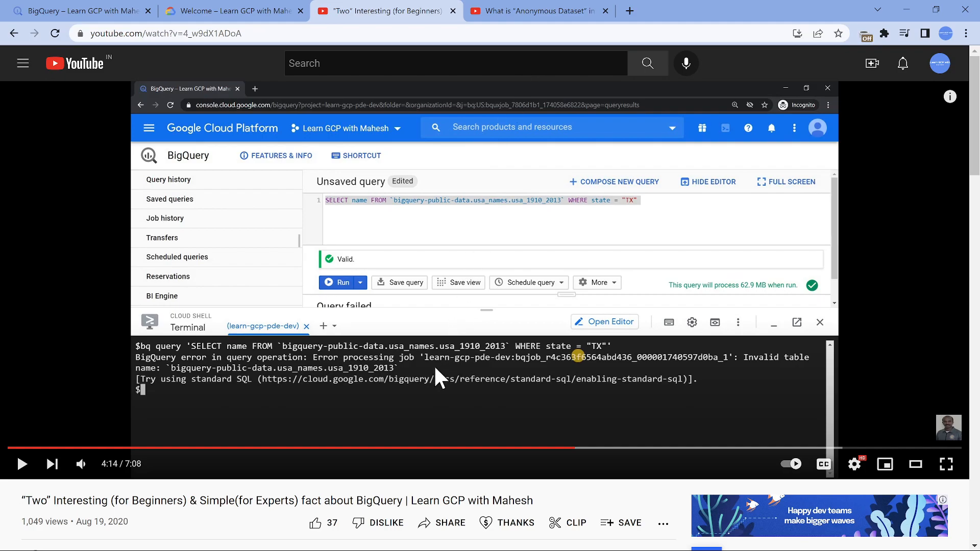
mouse_move(438, 378)
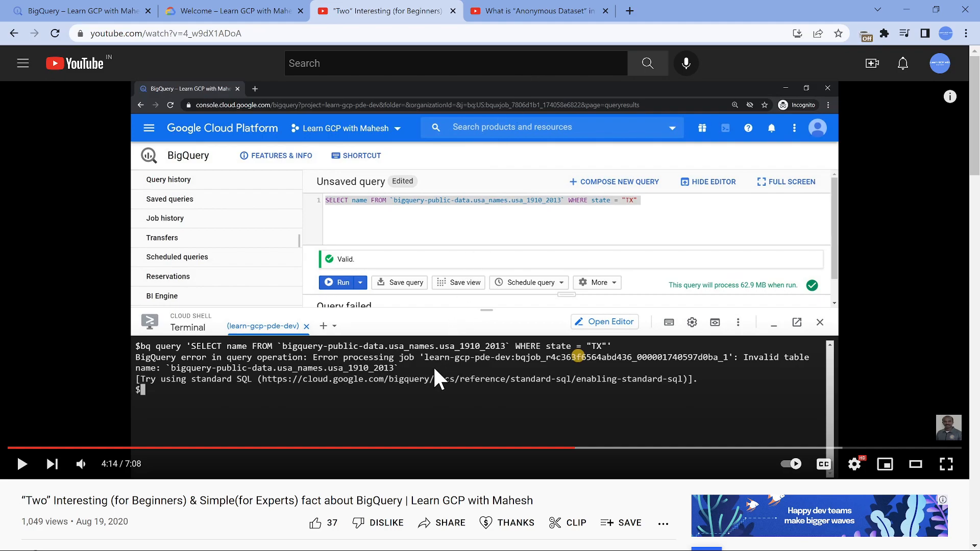
mouse_move(147, 541)
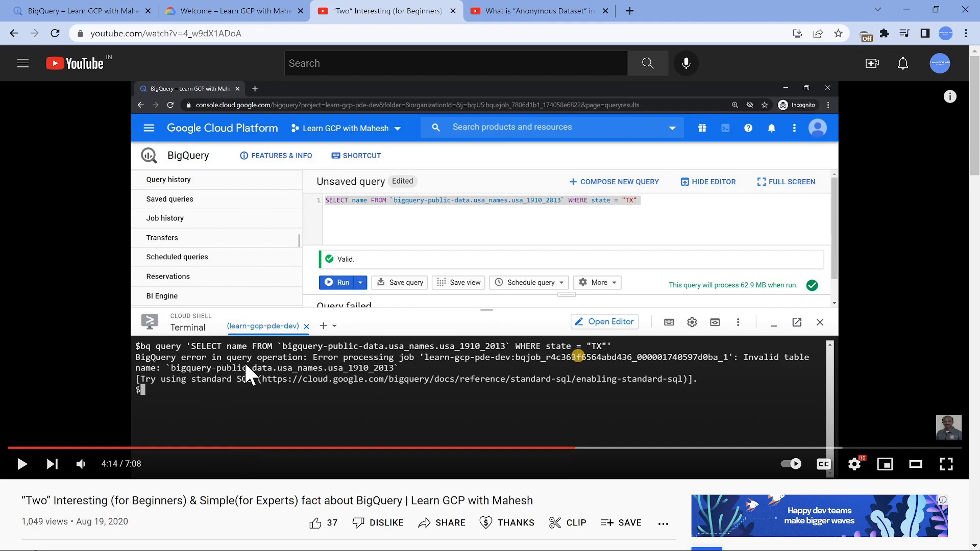
mouse_move(225, 388)
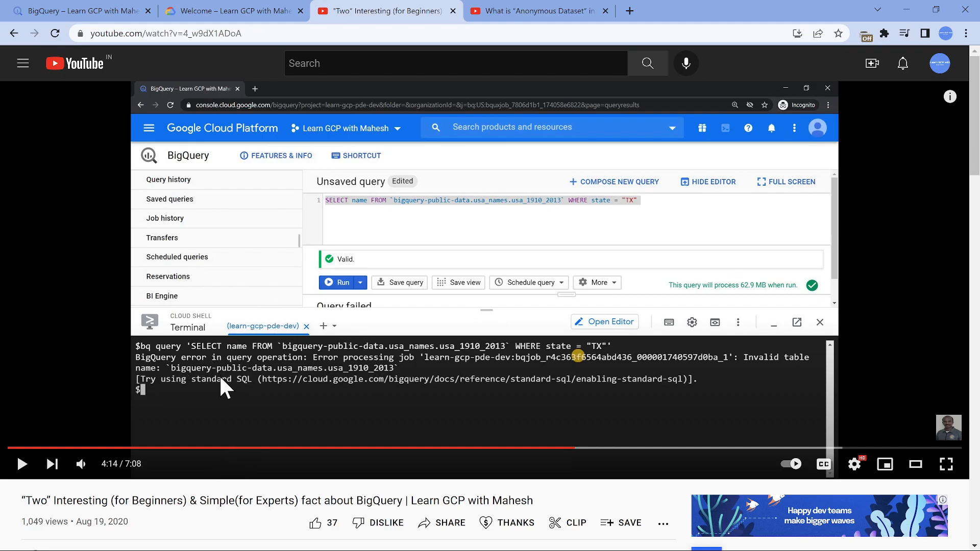
mouse_move(294, 400)
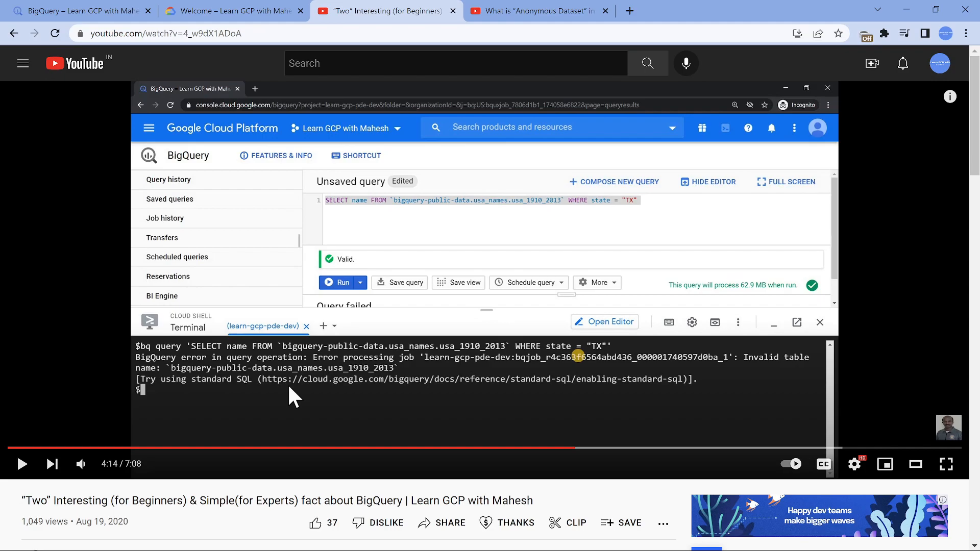
mouse_move(297, 367)
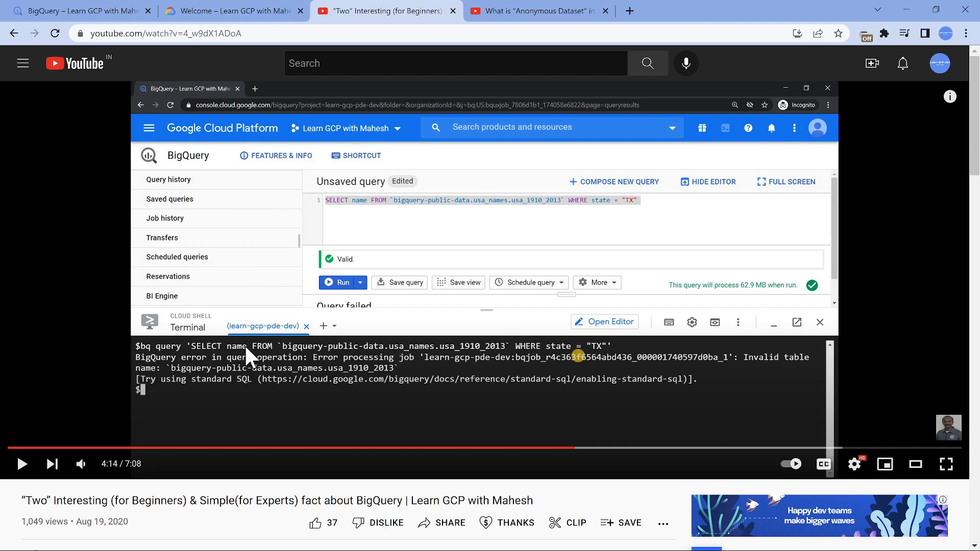
mouse_move(283, 397)
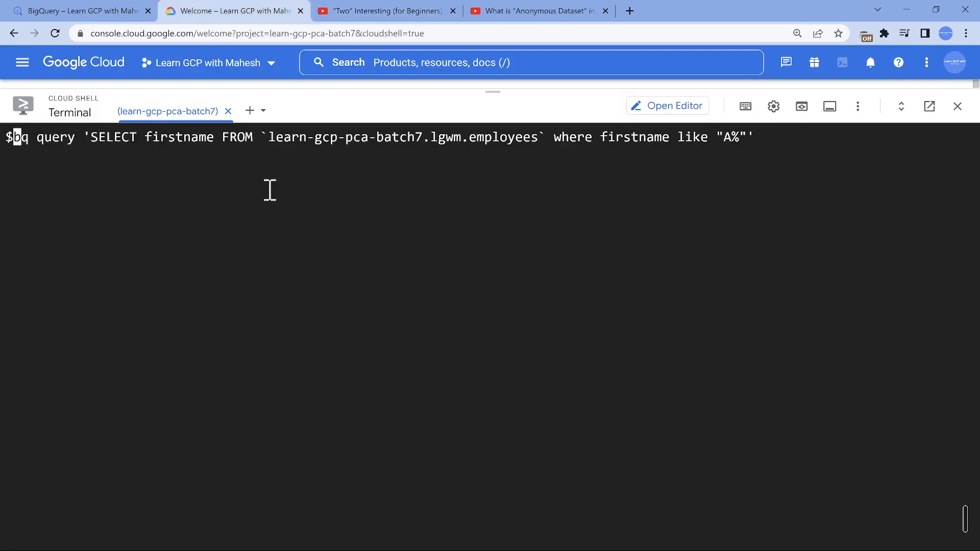
mouse_move(200, 62)
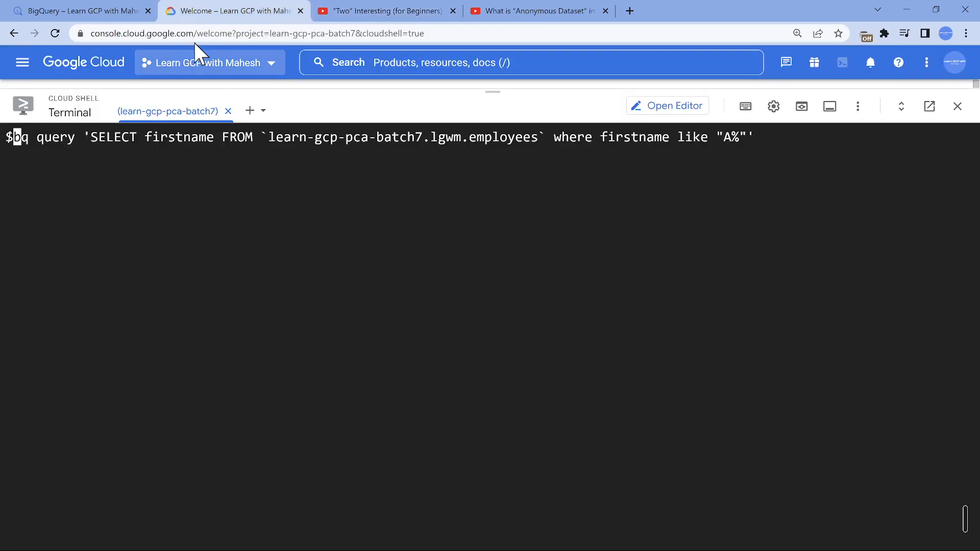
Preview the lgwm employees rows in BigQuery, then compare the Cloud Shell error with the video.
left_click(80, 11)
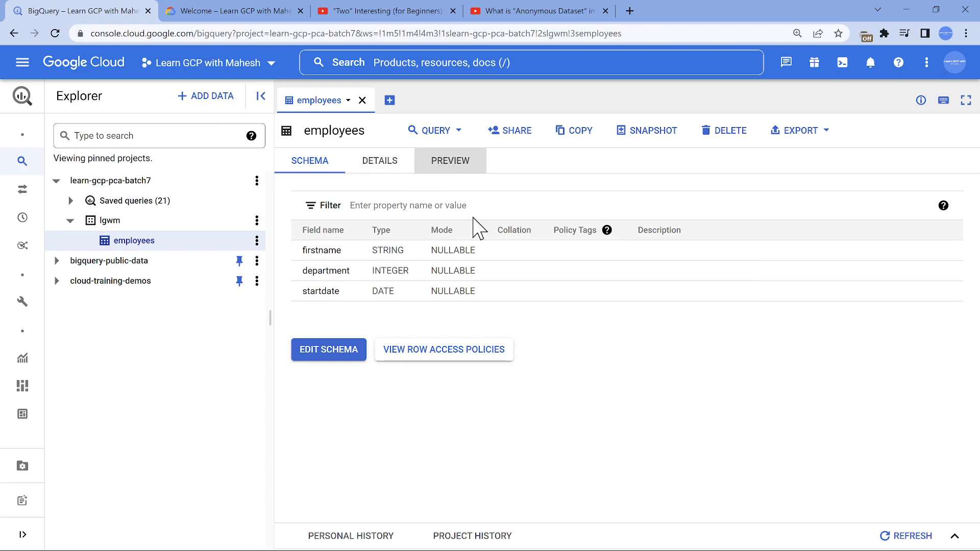
left_click(449, 160)
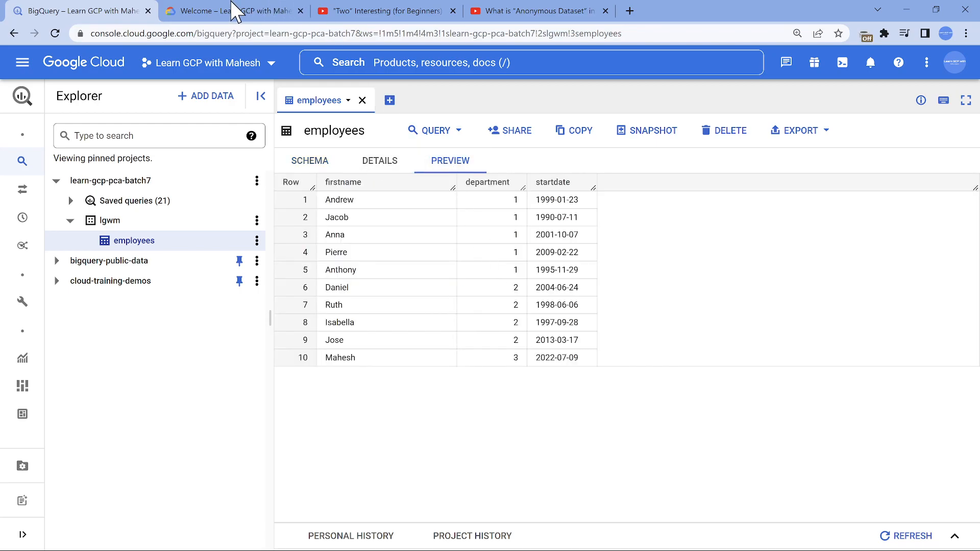
left_click(231, 11)
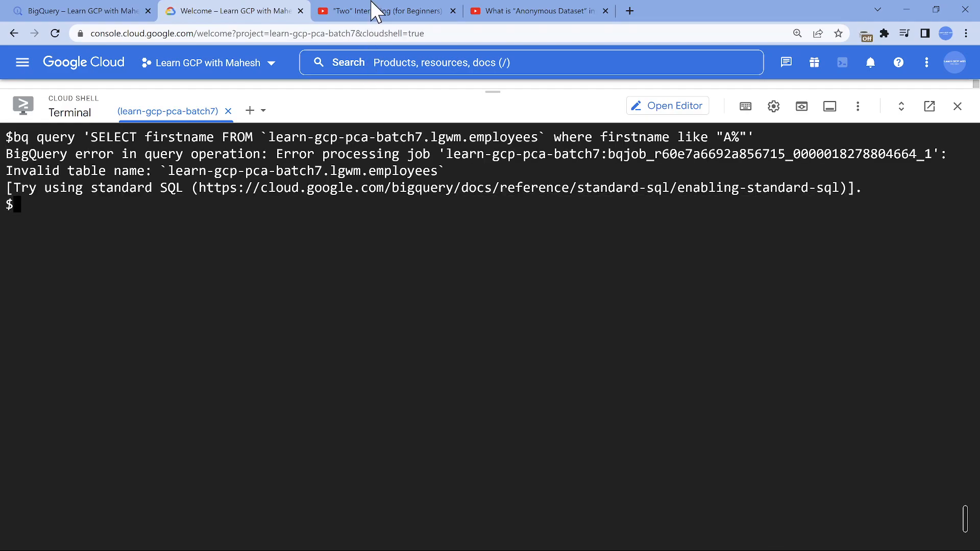
left_click(386, 10)
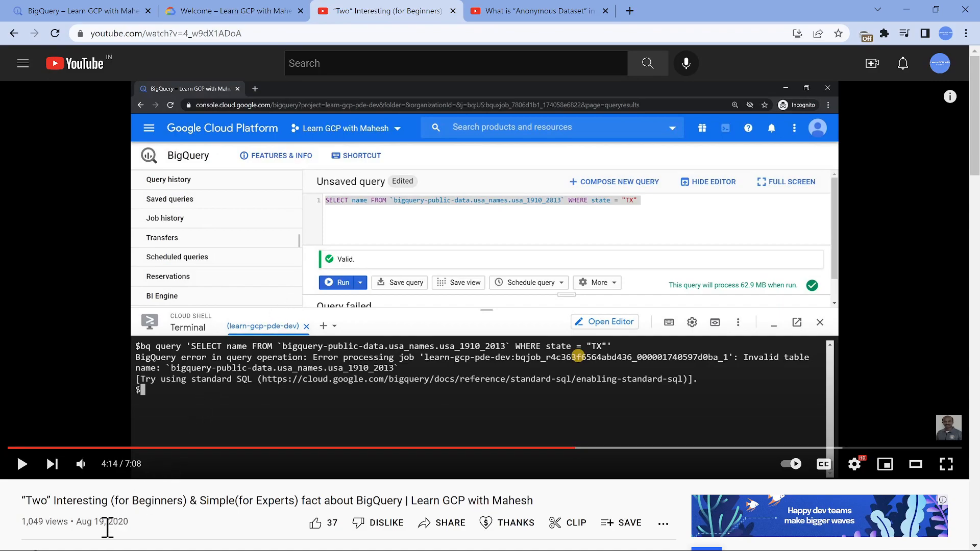
mouse_move(146, 534)
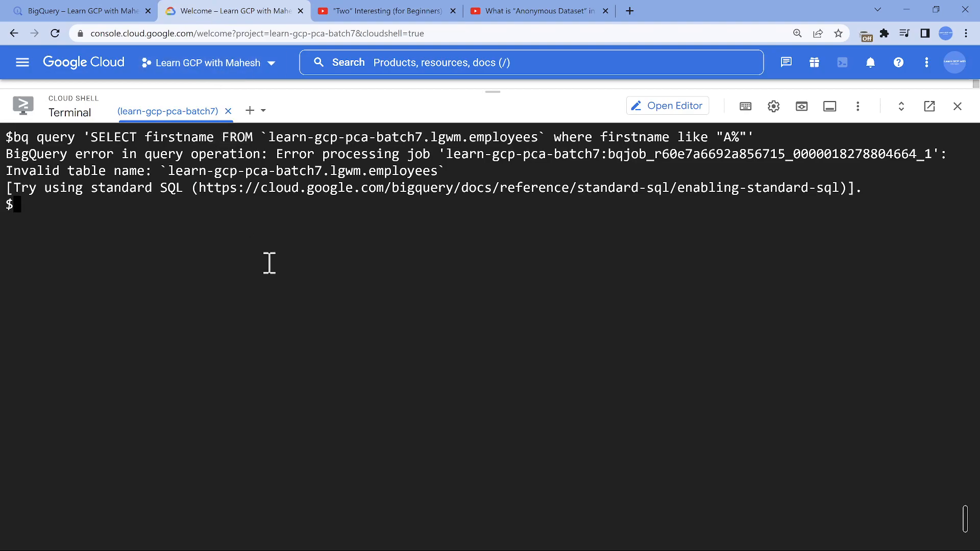
mouse_move(783, 193)
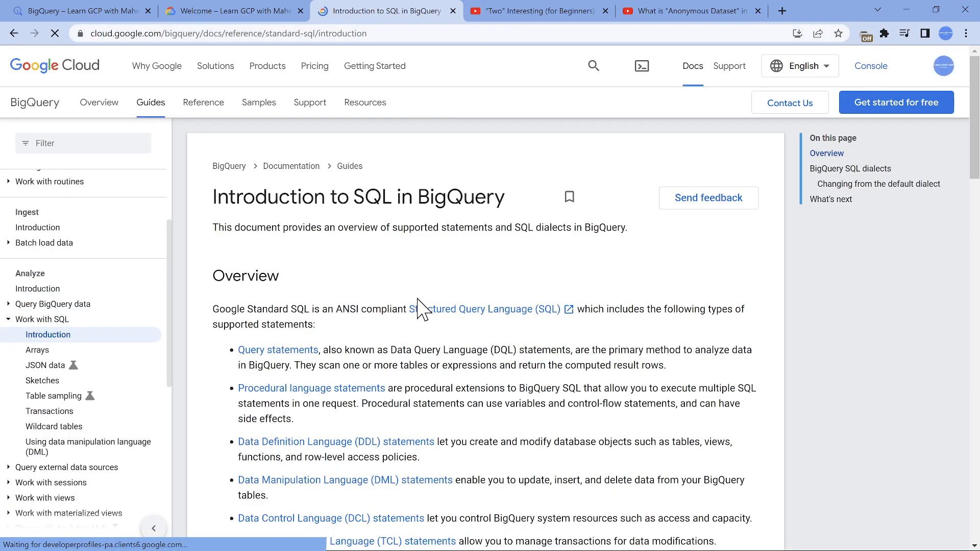
Scroll to 'Set Google Standard SQL as the default dialect' and select the .bigqueryrc file name.
scroll("down", 3)
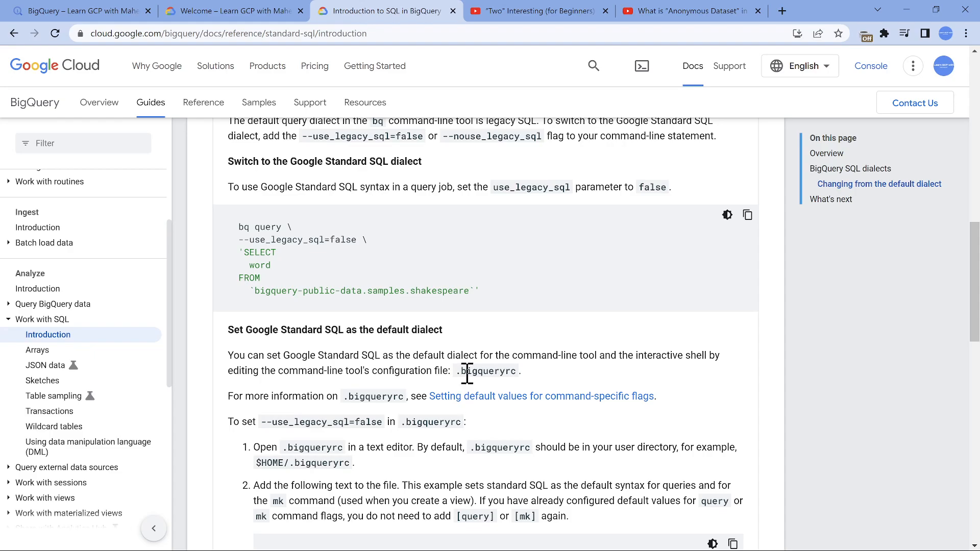
double_click(486, 371)
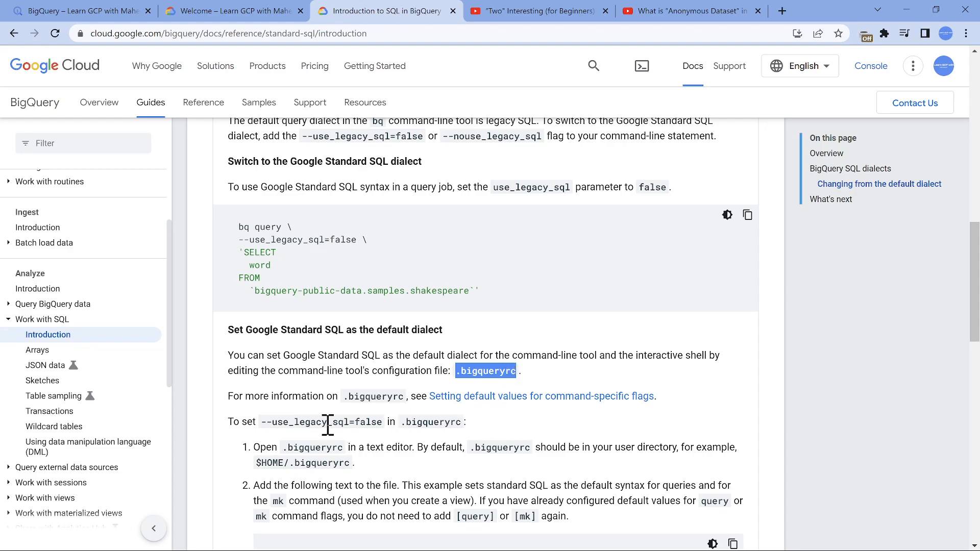
scroll("down", 3)
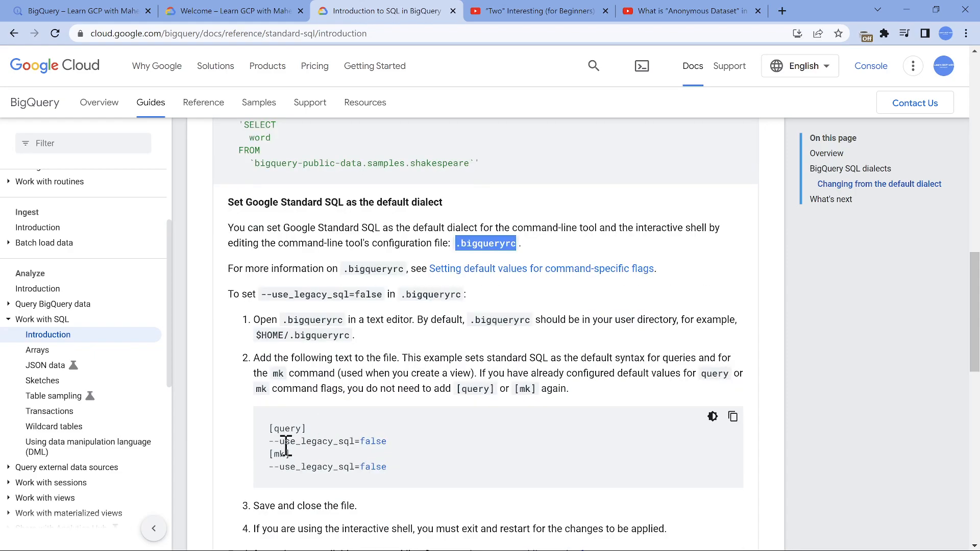
mouse_move(286, 444)
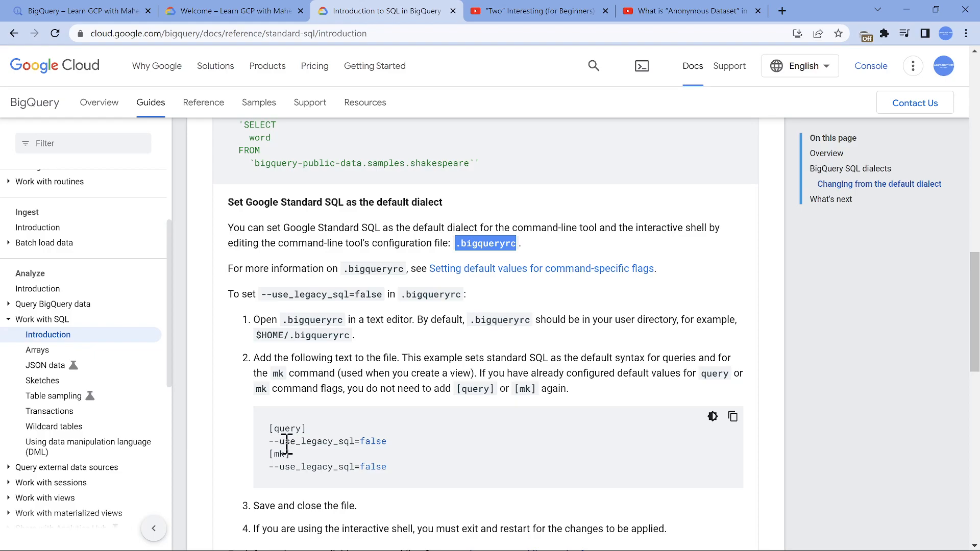
mouse_move(304, 433)
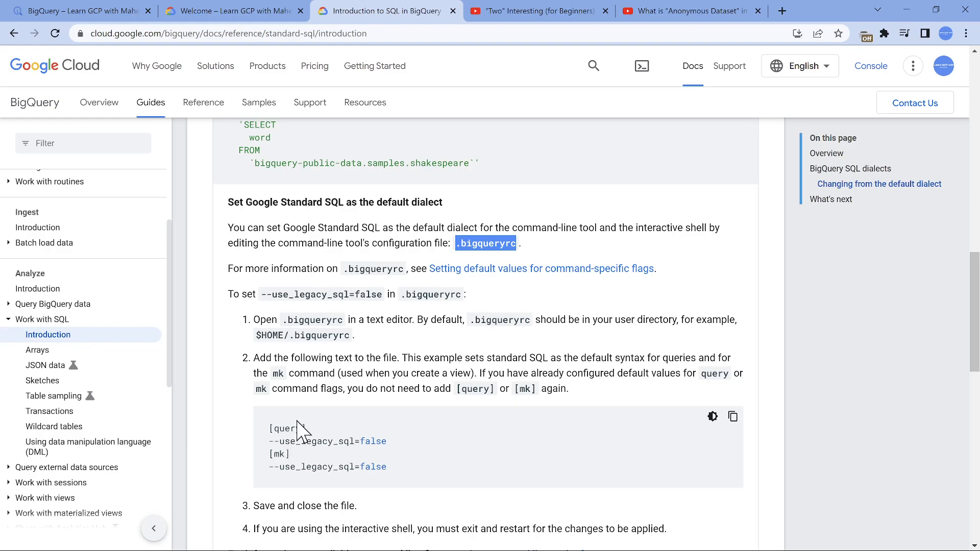
mouse_move(291, 431)
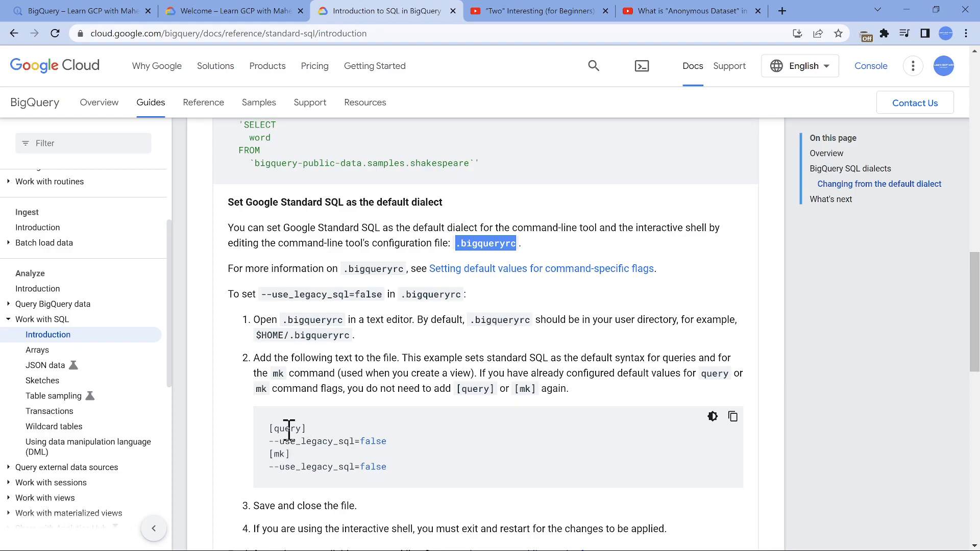
mouse_move(199, 13)
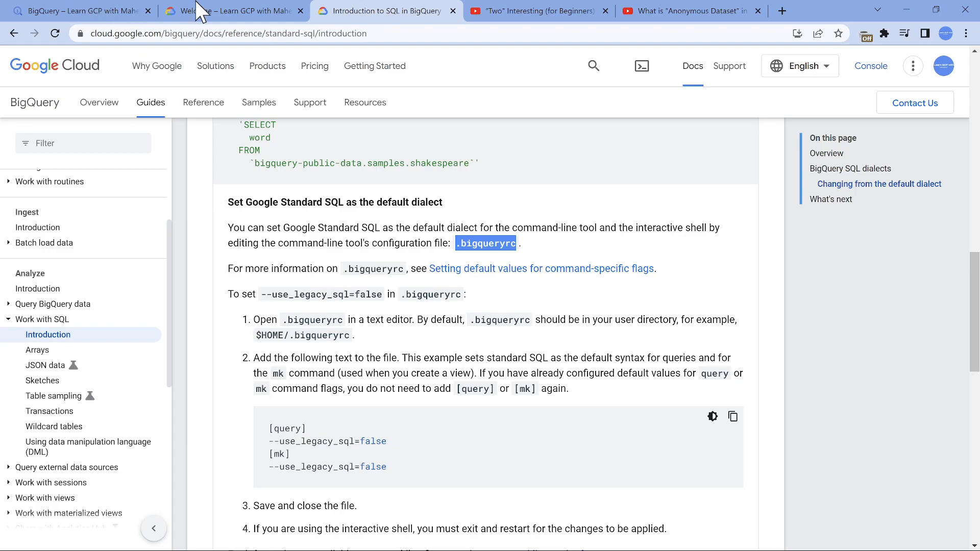
Delete .bigqueryrc, regenerate it with bq init (answering y), and reopen it in vi.
left_click(232, 10)
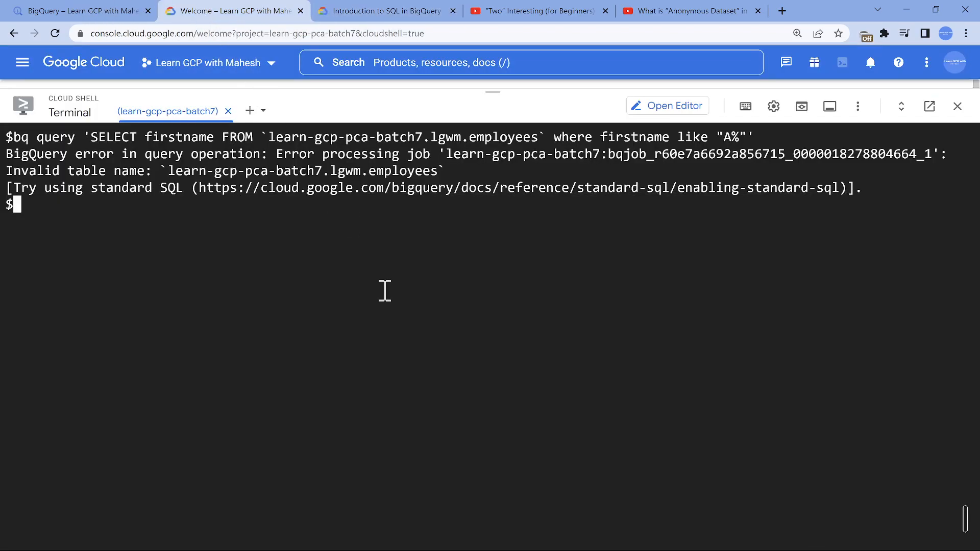
type("rm -rf")
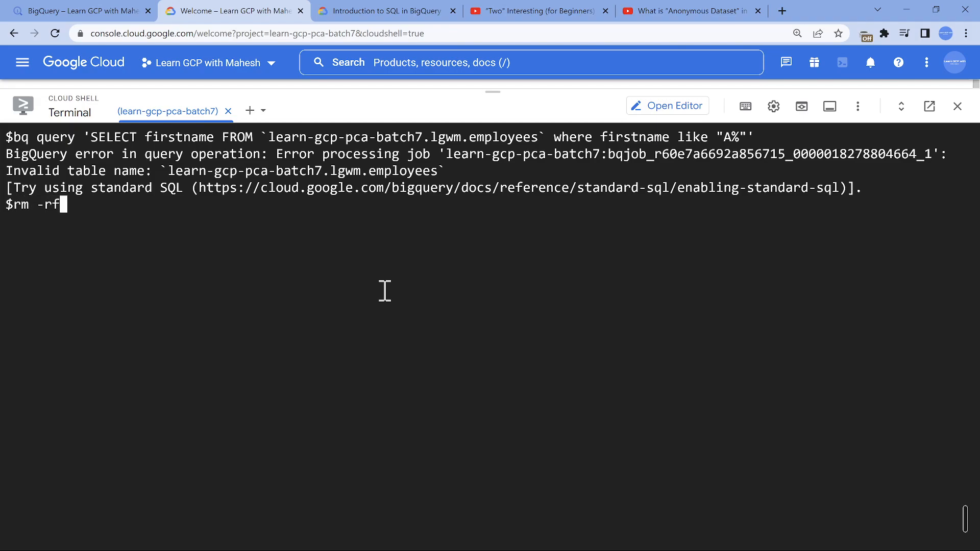
type(".bigqueryrc")
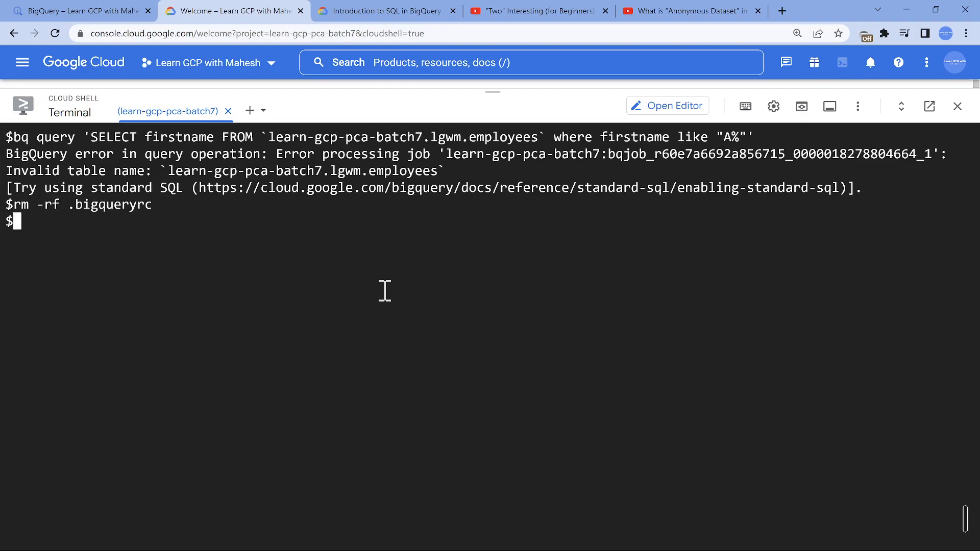
type("bq")
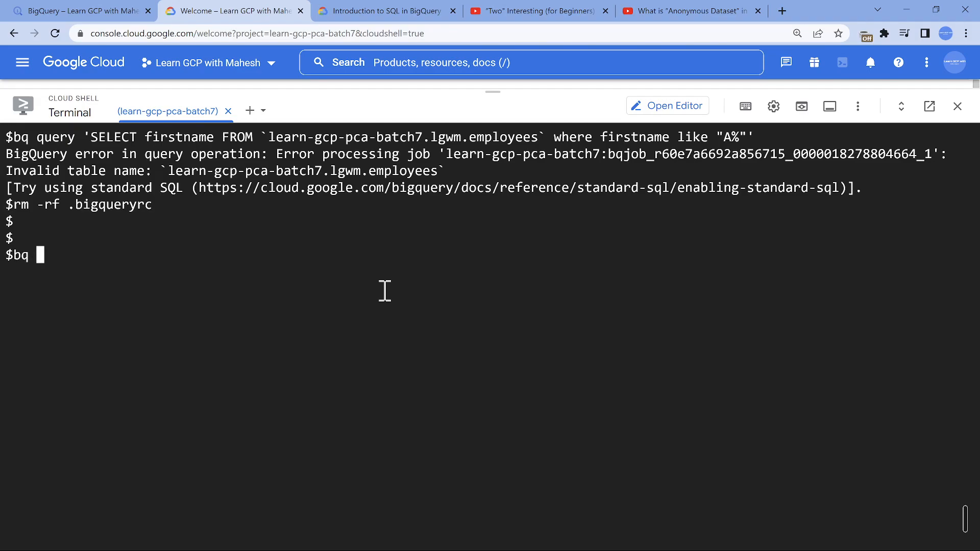
type("init")
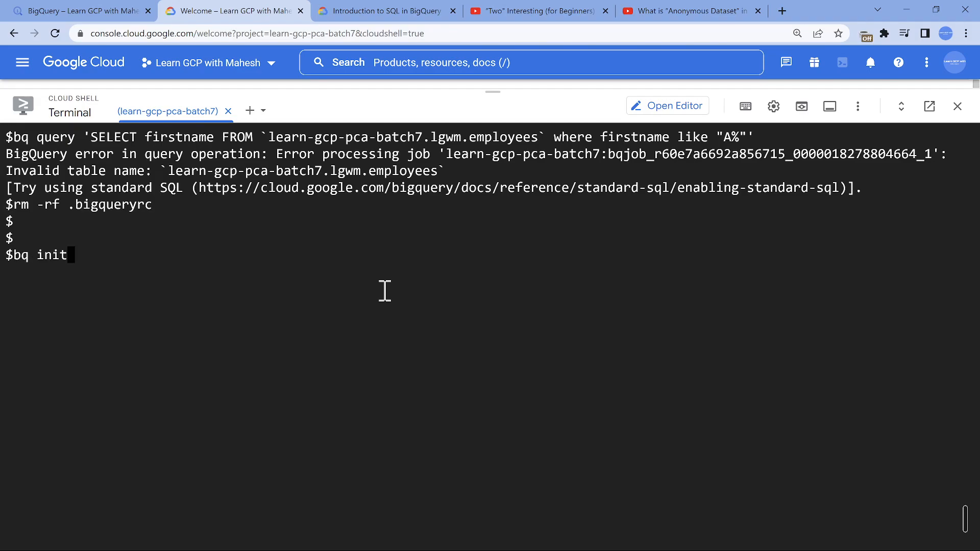
type("y run this command? (y/N) y")
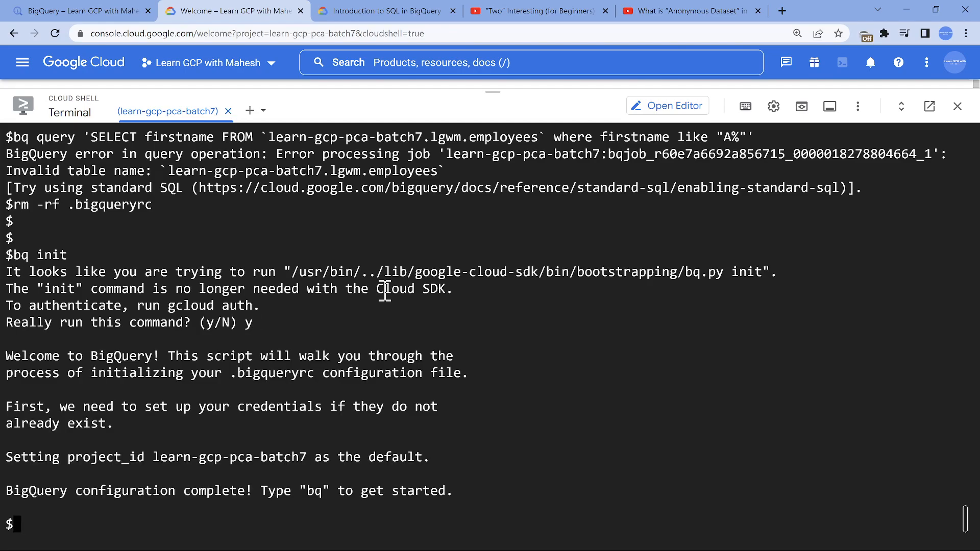
type("vi .bigqueryrc")
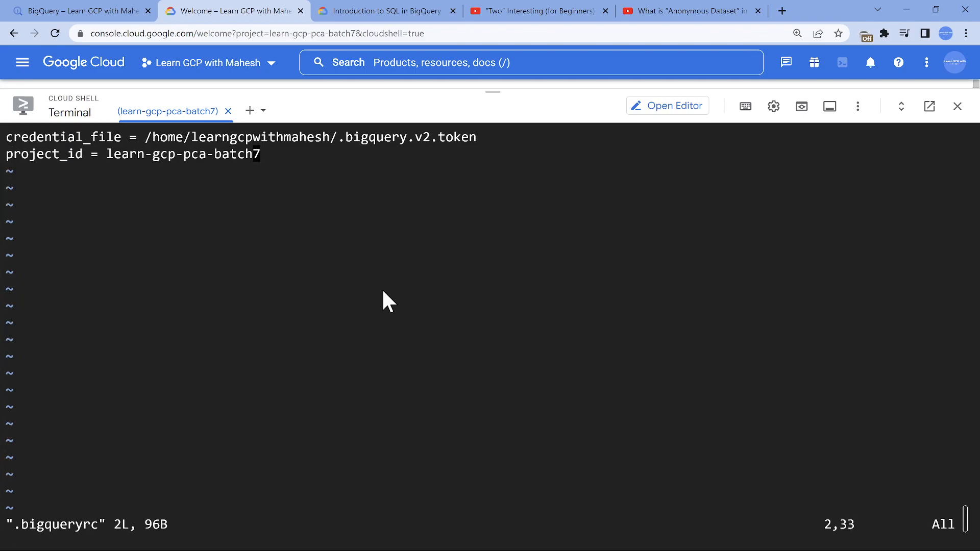
Copy the [query] --use_legacy_sql=false block from the docs into .bigqueryrc in vi insert mode.
key("i")
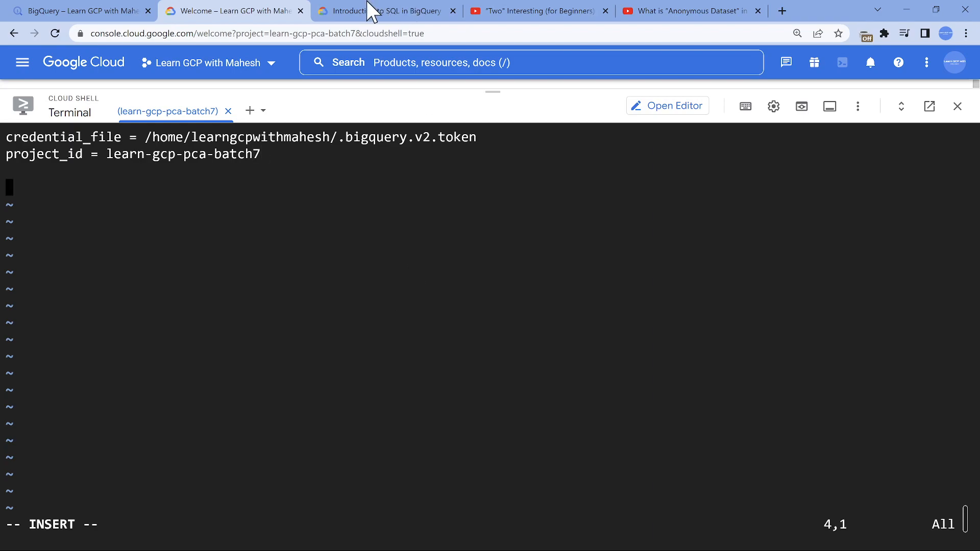
left_click(386, 10)
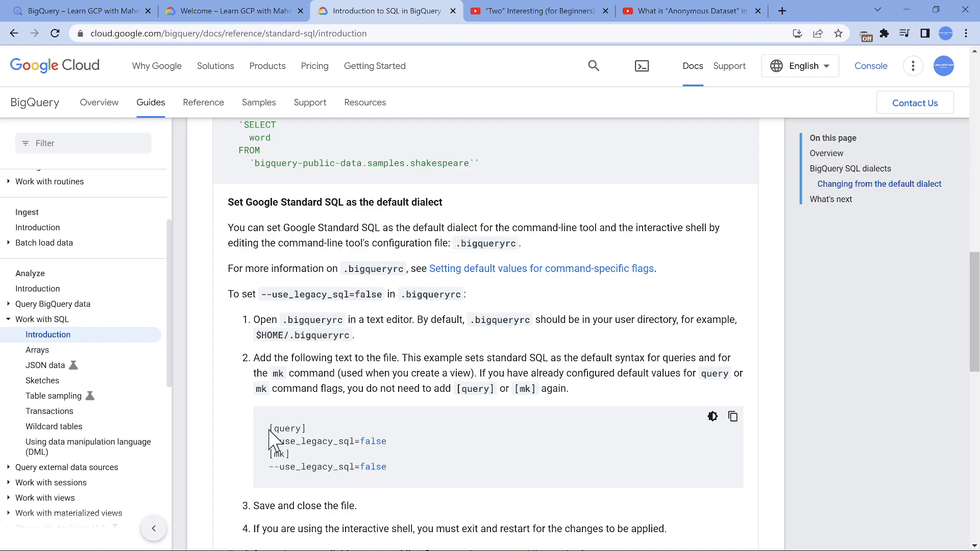
left_click_drag(269, 429, 386, 441)
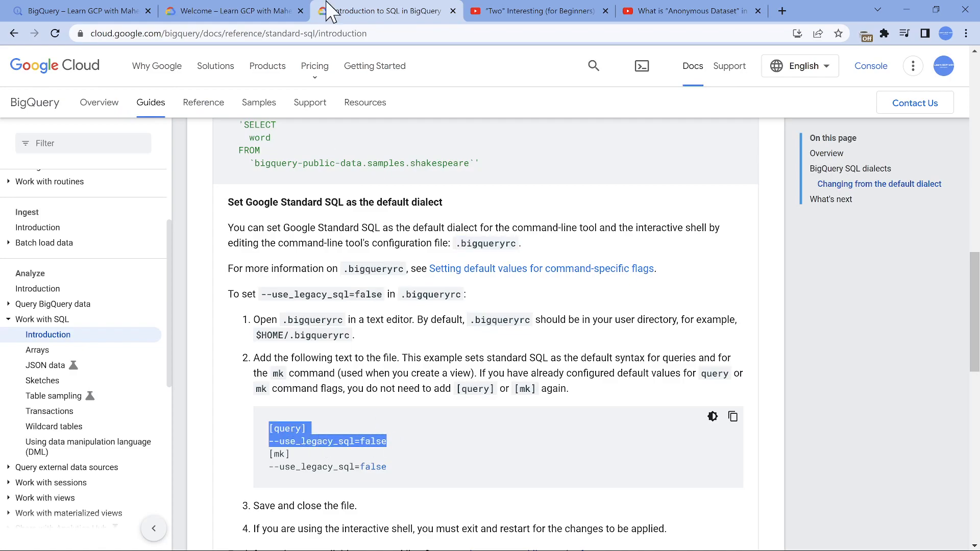
left_click(232, 10)
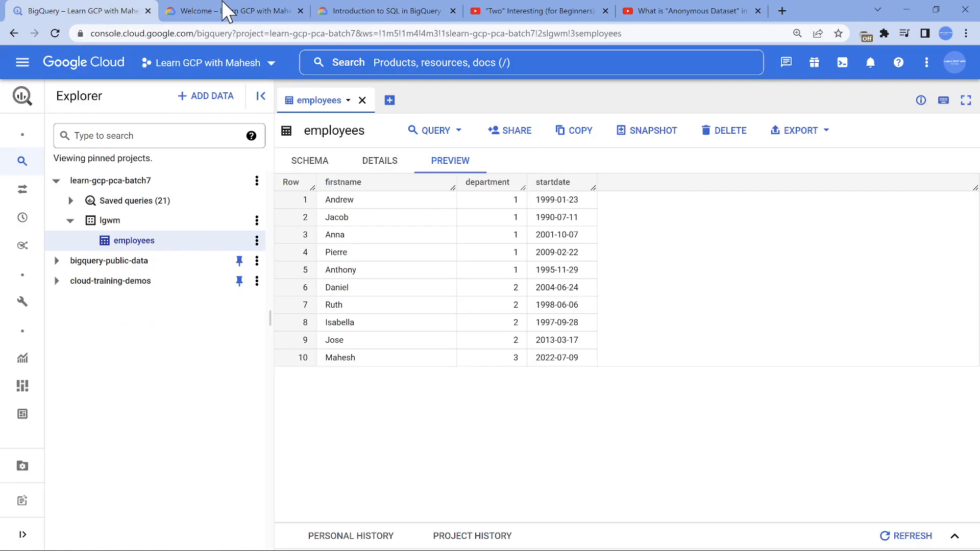
left_click(232, 10)
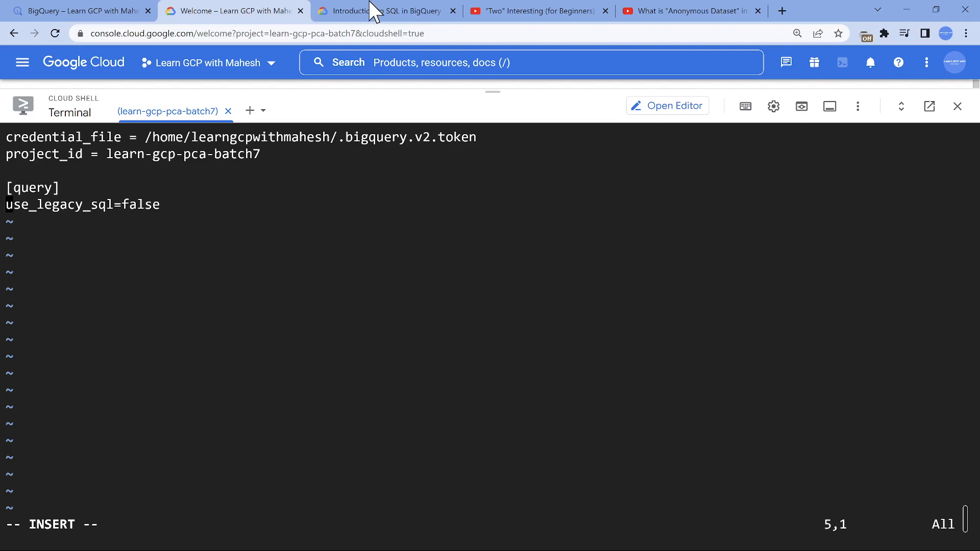
left_click(386, 10)
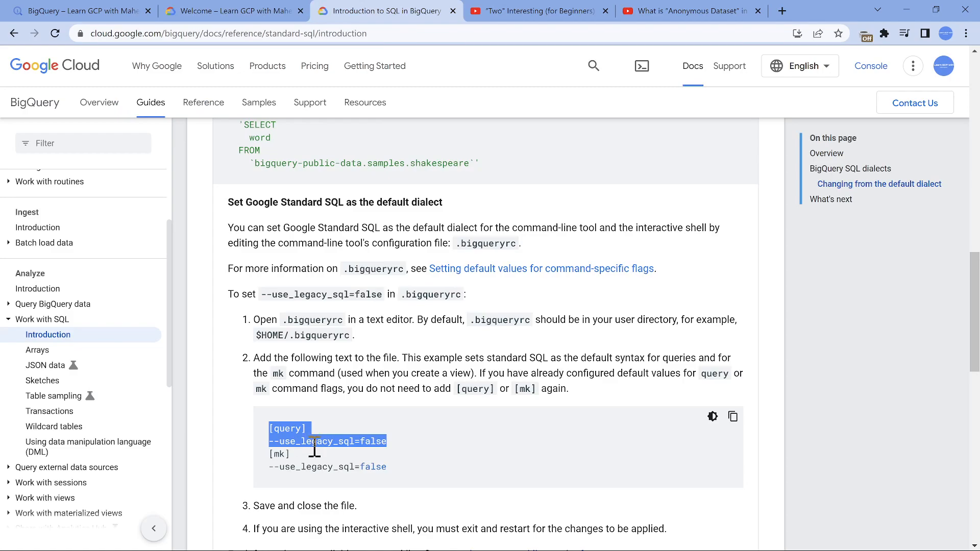
mouse_move(345, 442)
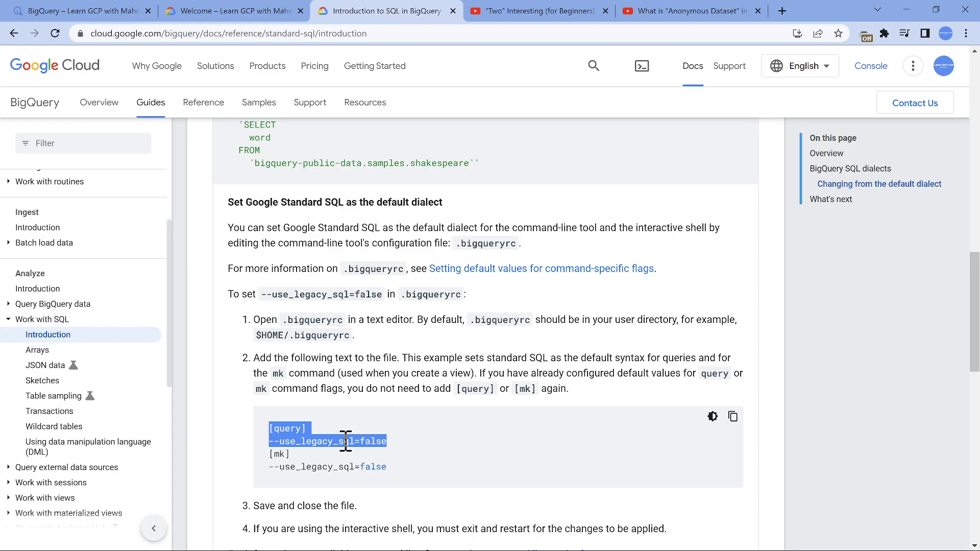
mouse_move(388, 373)
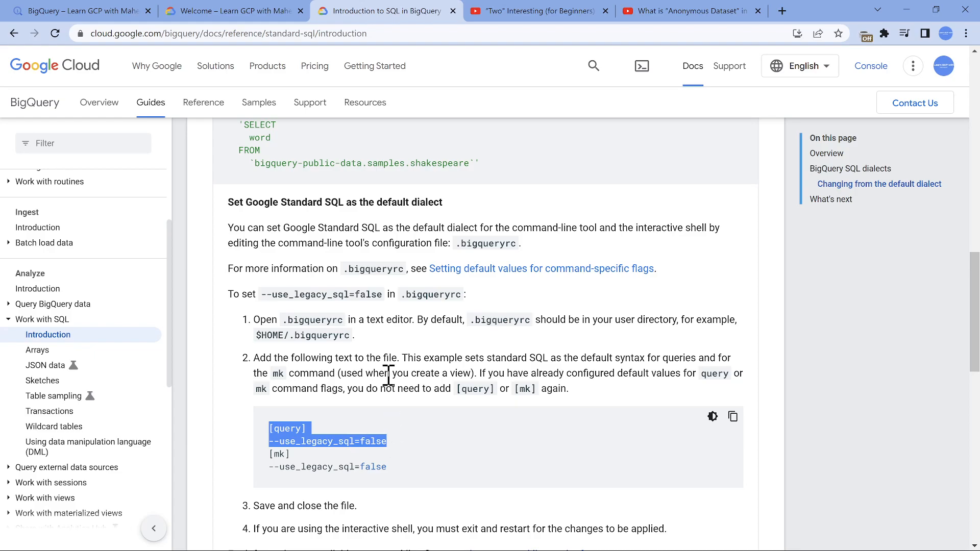
left_click(231, 10)
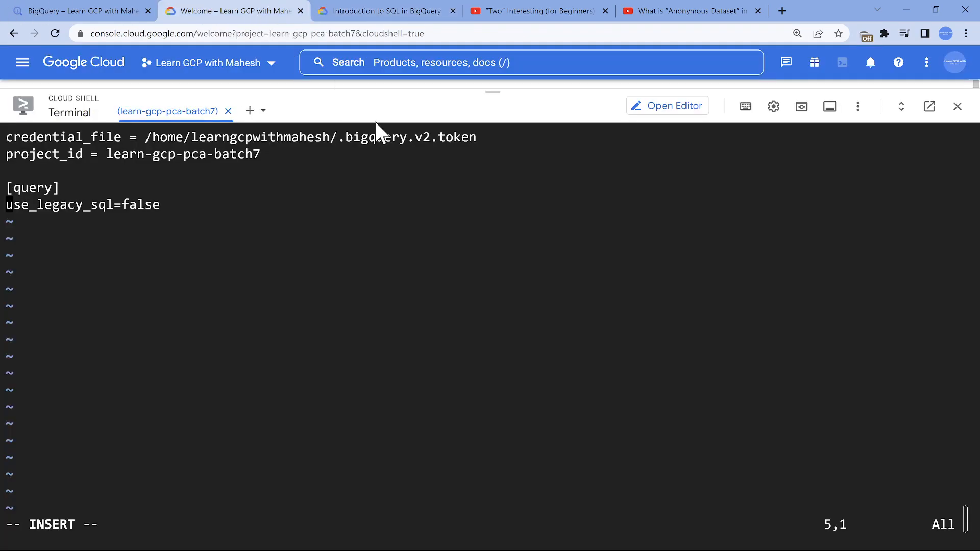
Save .bigqueryrc, fix the setting in vi and save again so the firstname query returns Andrew, Anna and Anthony.
key("Escape")
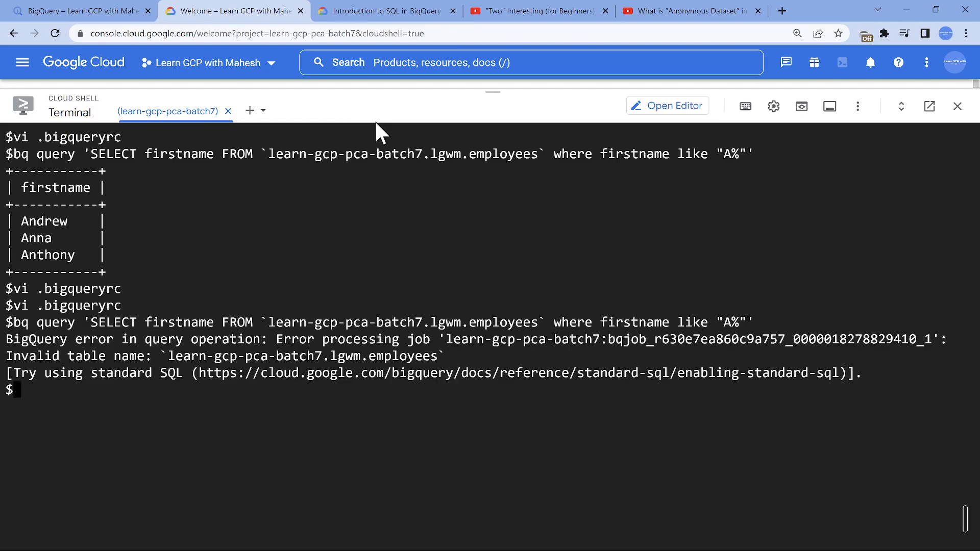
type("vi .bigqueryrc")
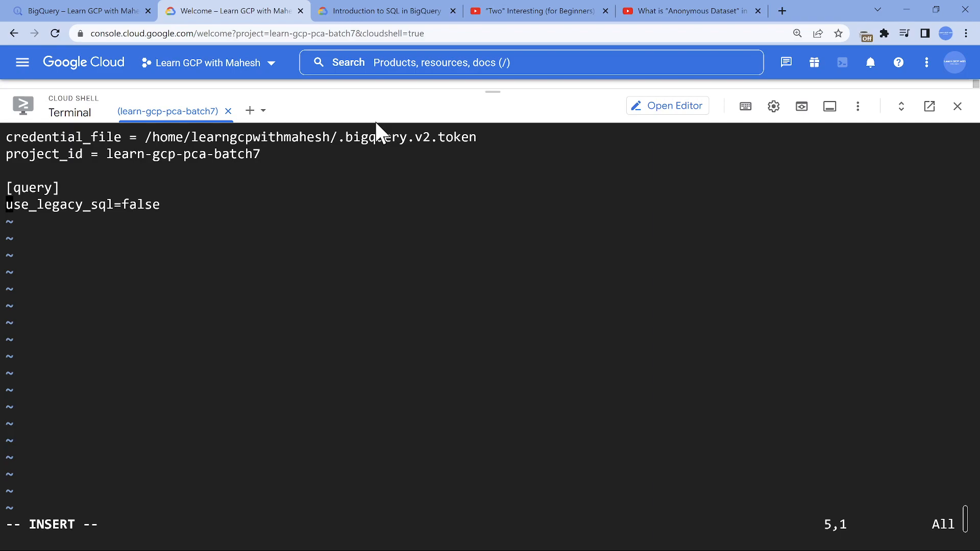
key("Escape")
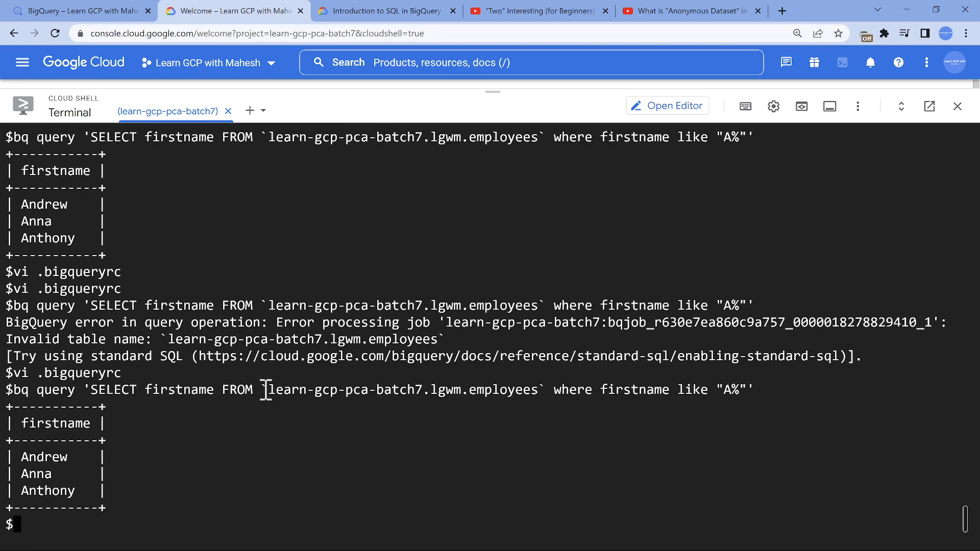
mouse_move(288, 399)
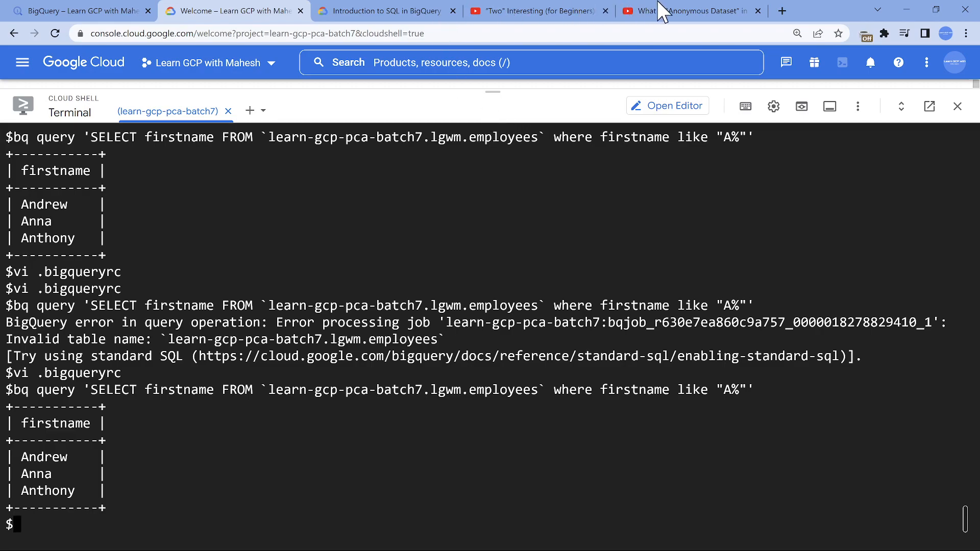
Glance at the anonymous datasets video, then return via Cloud Shell to the BigQuery console.
left_click(687, 10)
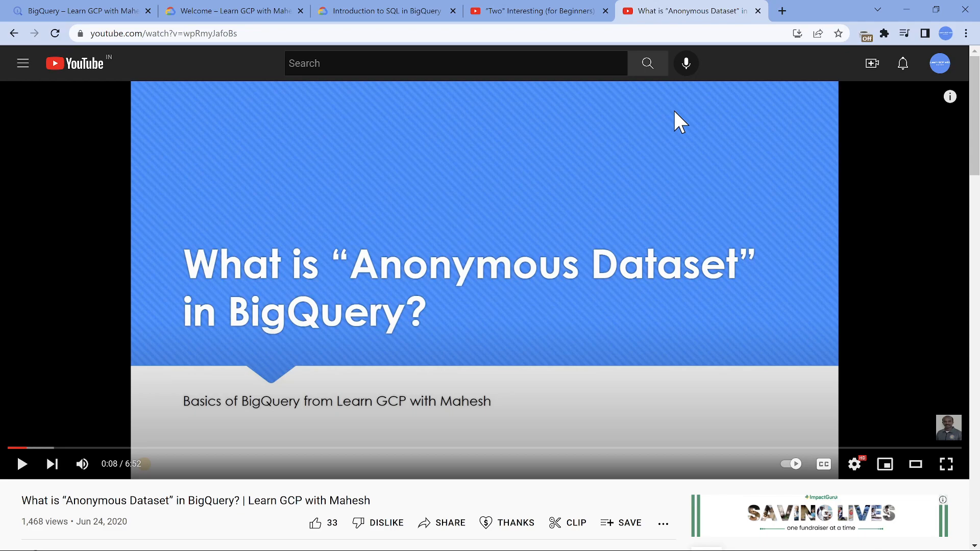
mouse_move(603, 266)
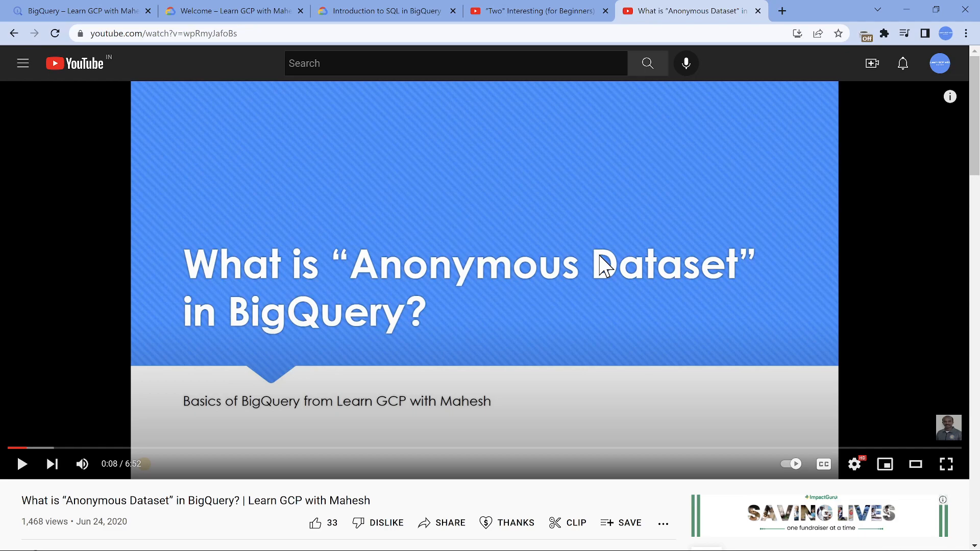
mouse_move(603, 310)
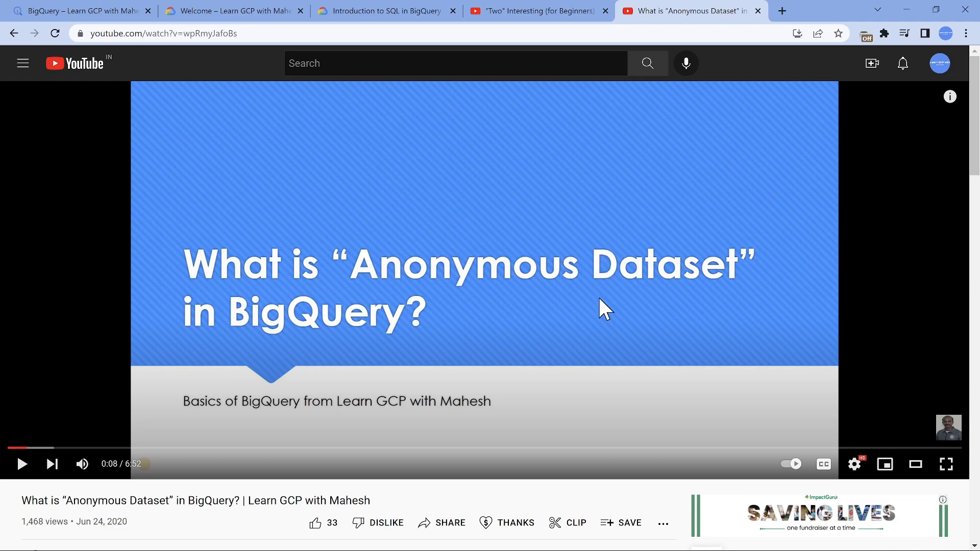
mouse_move(617, 285)
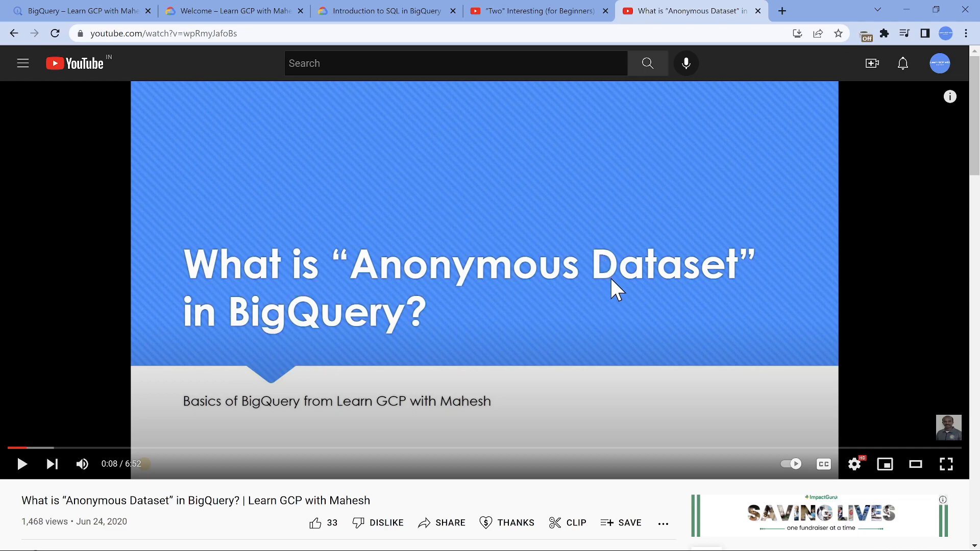
mouse_move(243, 12)
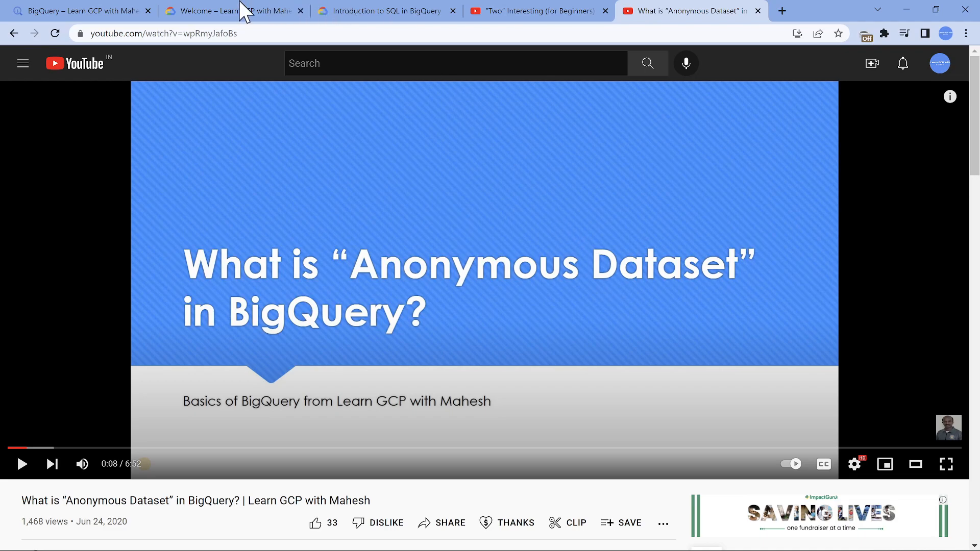
left_click(232, 10)
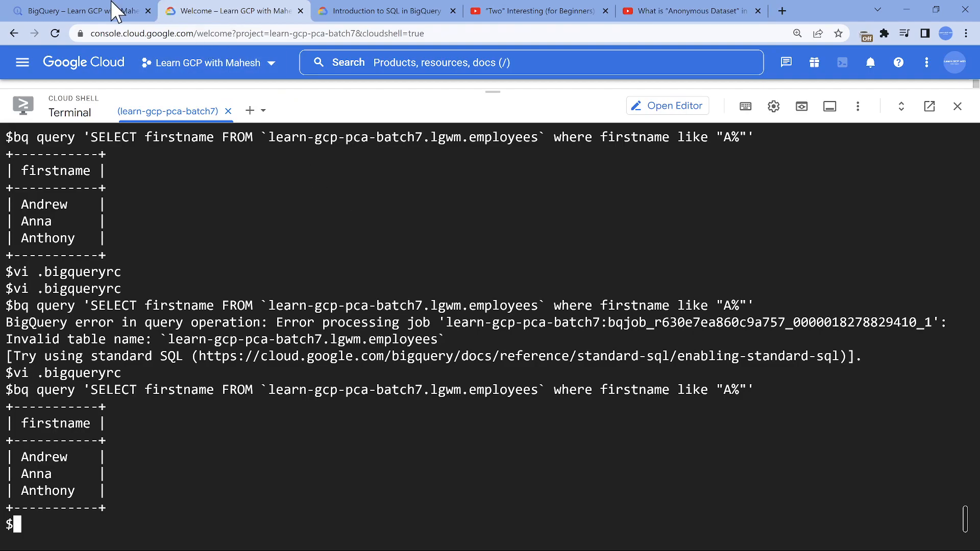
left_click(74, 10)
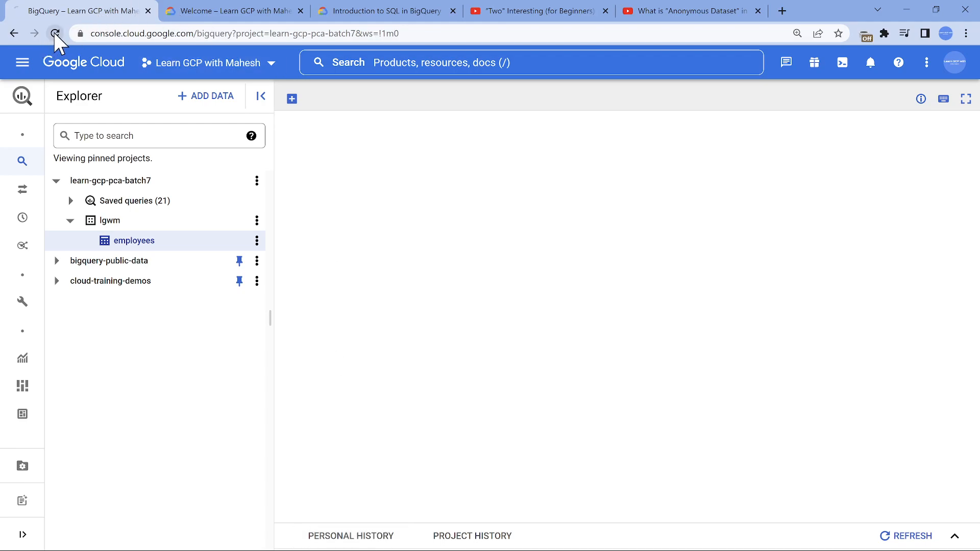
Reload BigQuery and open the latest job's temporary destination table from Personal History.
left_click(55, 33)
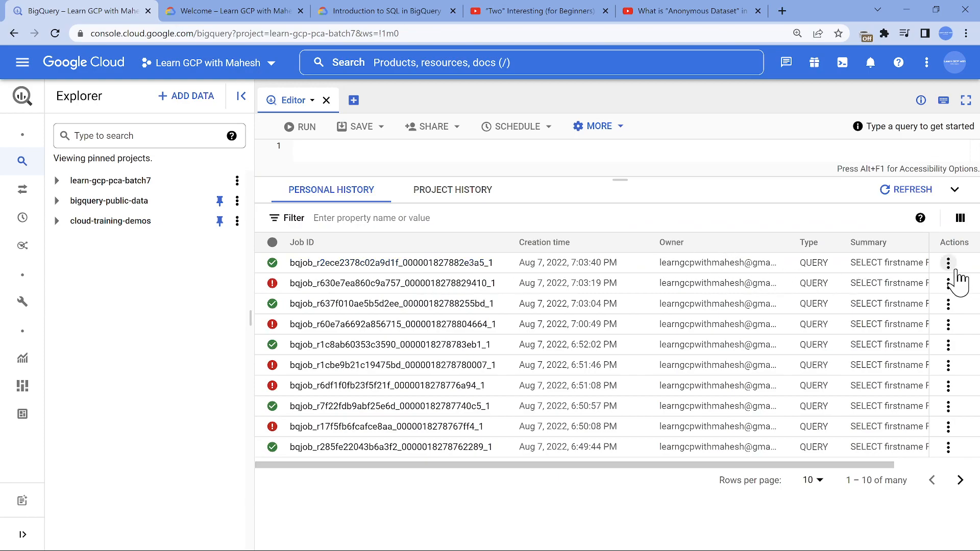
mouse_move(913, 299)
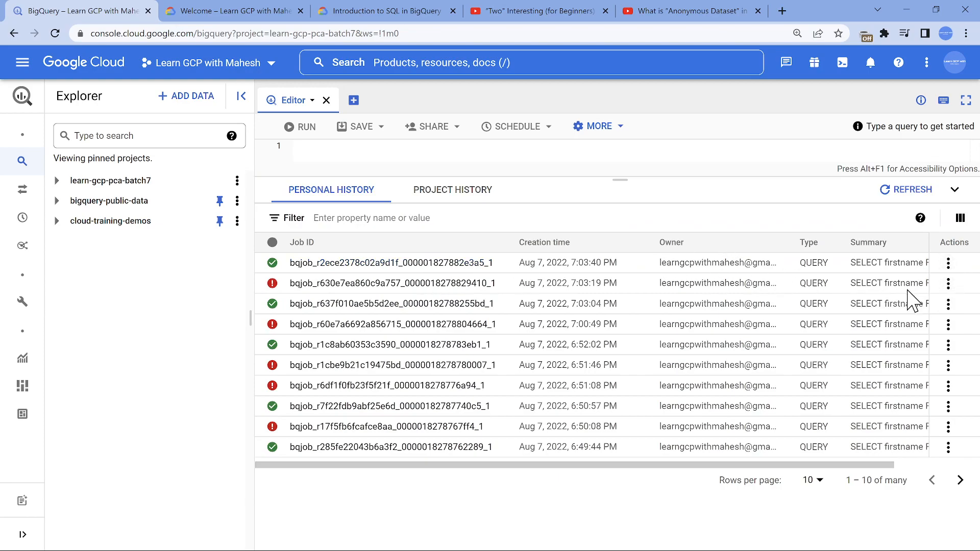
left_click(391, 263)
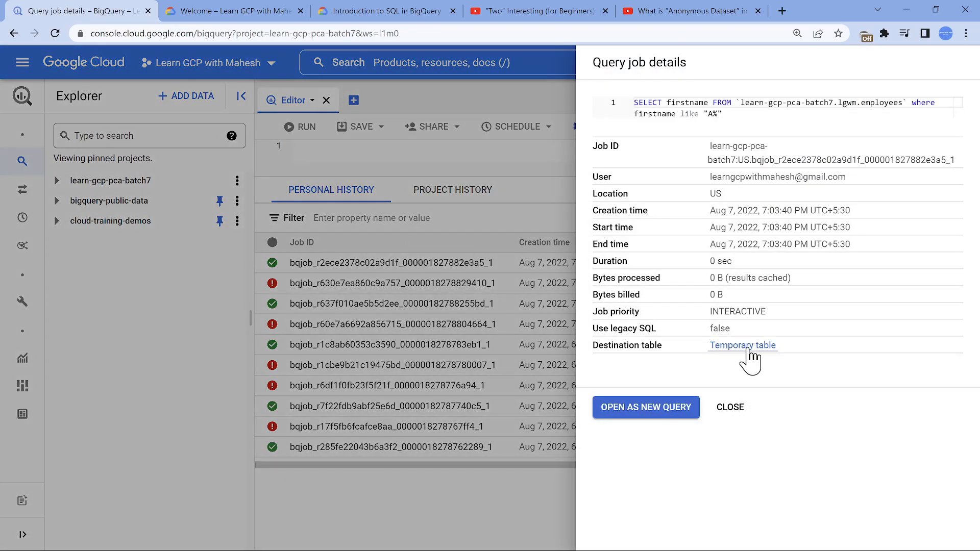
left_click(743, 344)
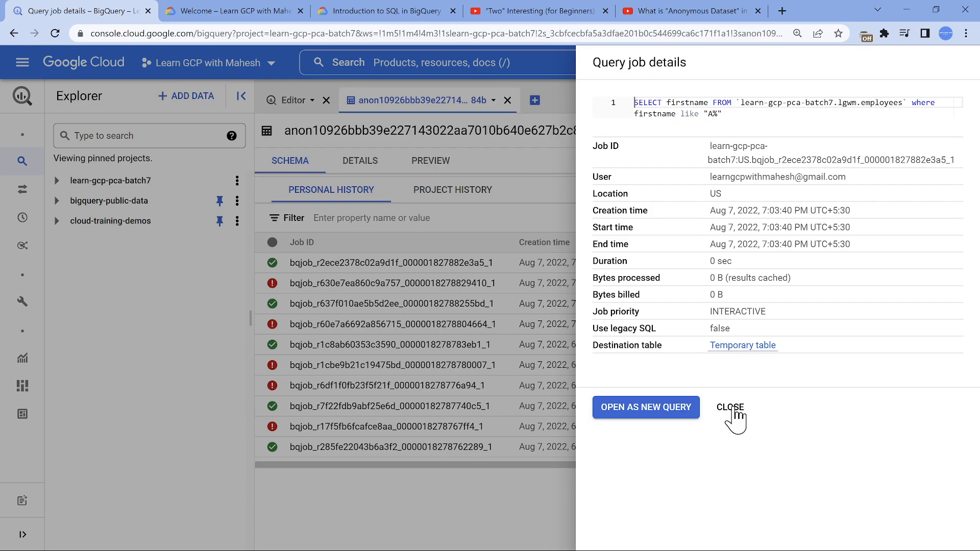
left_click(729, 408)
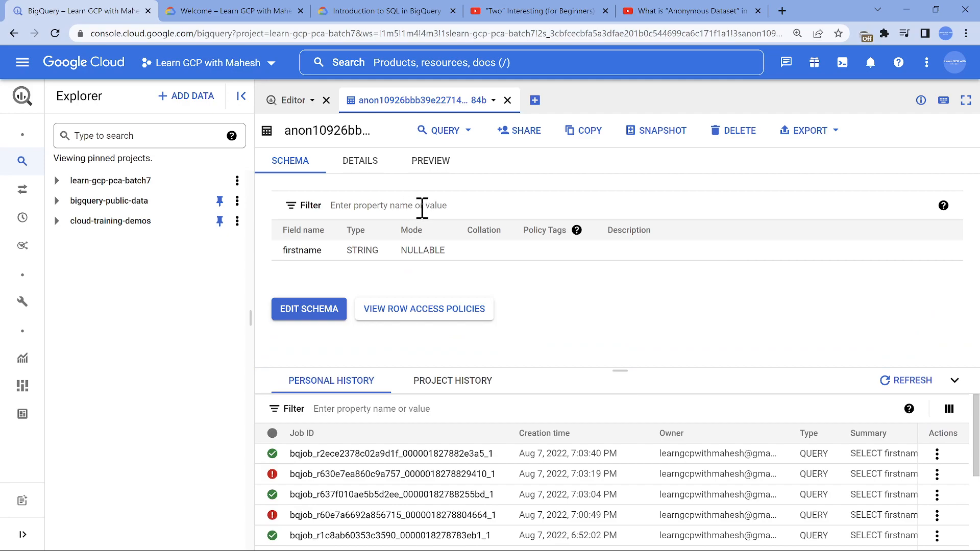
View the temporary table's Details, select the anon table name within its Table ID, then return to Cloud Shell.
left_click(359, 161)
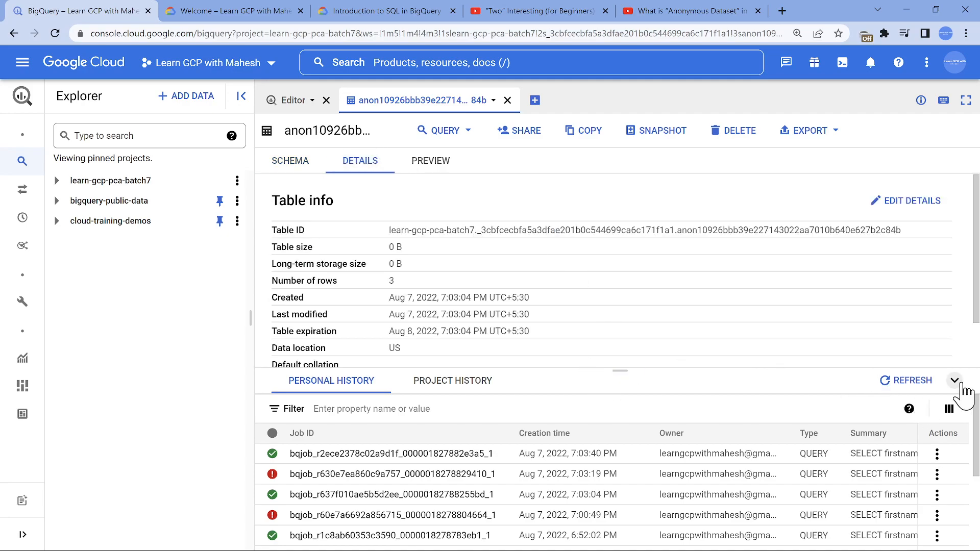
left_click(955, 379)
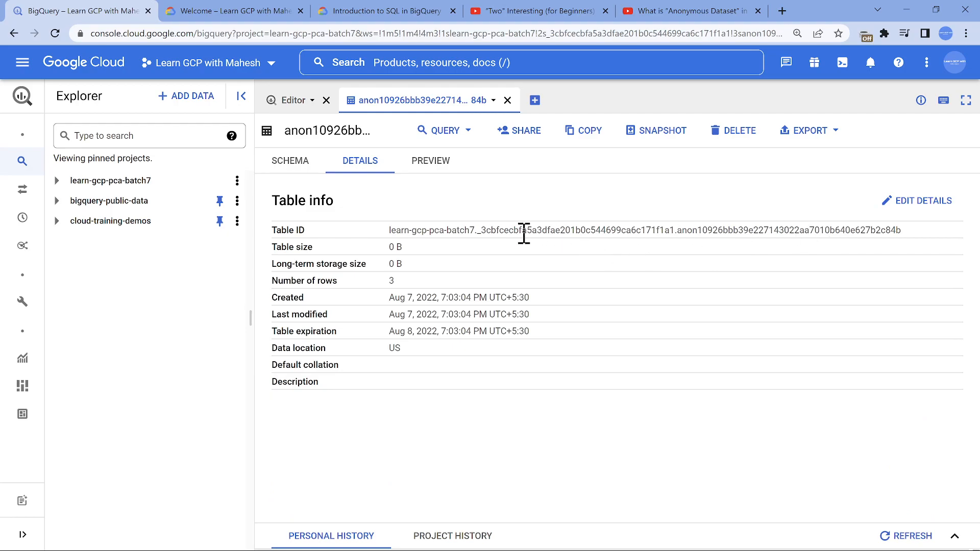
double_click(485, 230)
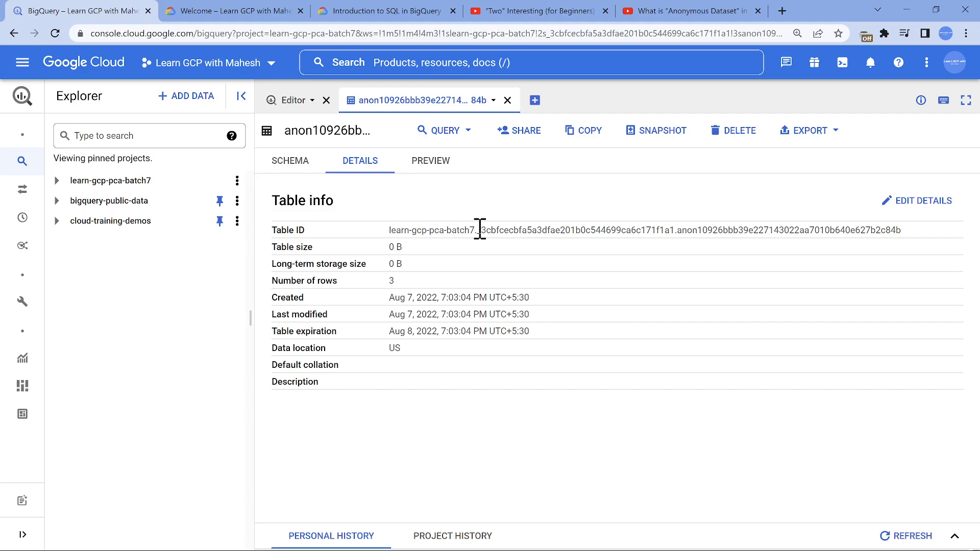
left_click_drag(479, 229, 672, 229)
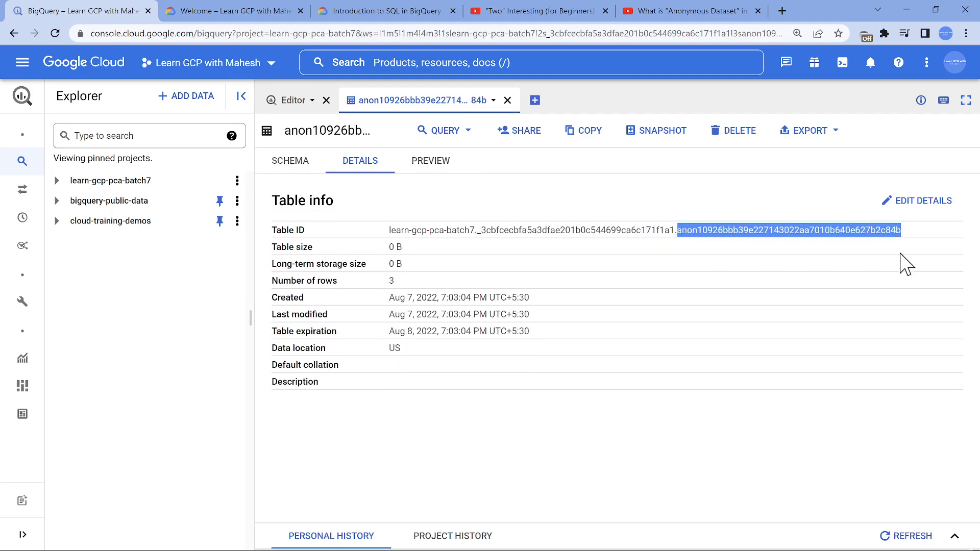
mouse_move(791, 268)
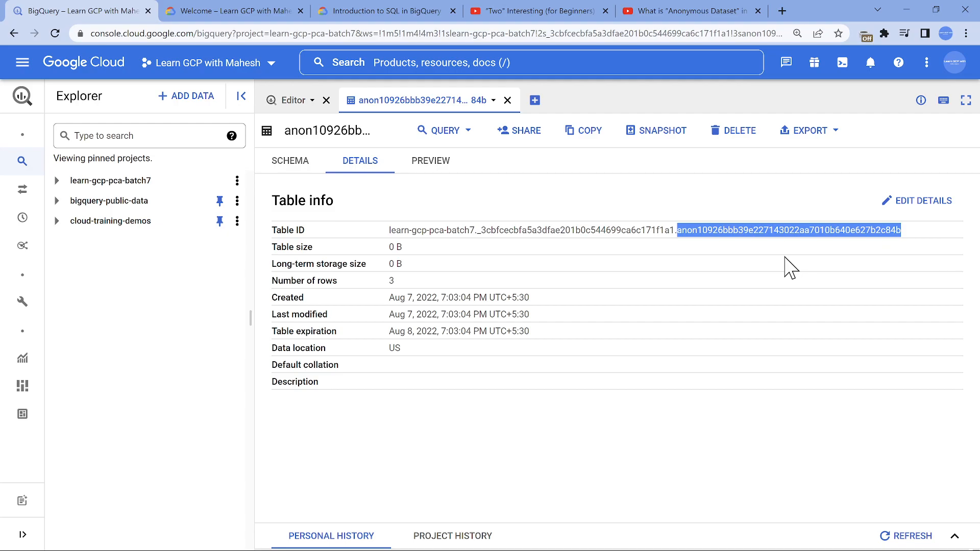
left_click(232, 11)
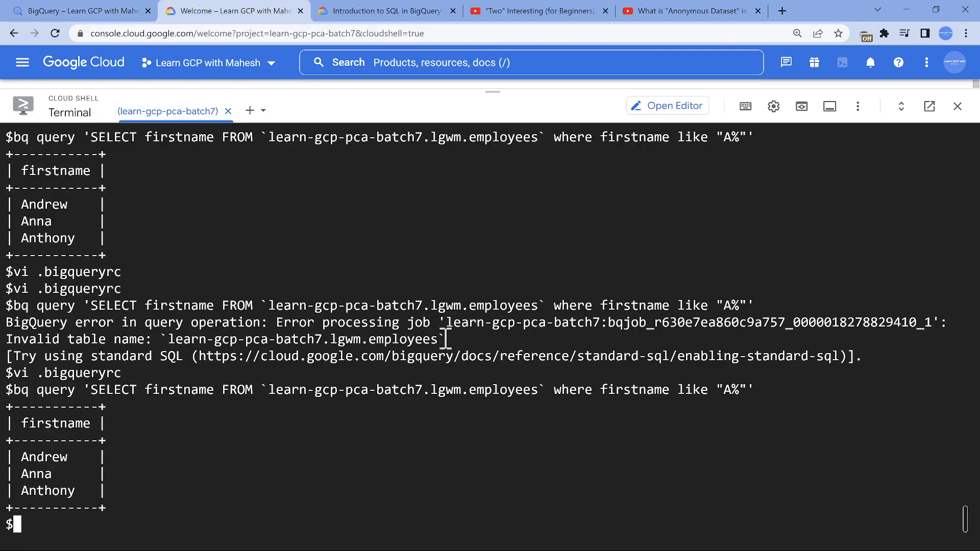
Run bq ls -a and match the hidden anonymous dataset ID against the table ID shown in BigQuery.
type("ls")
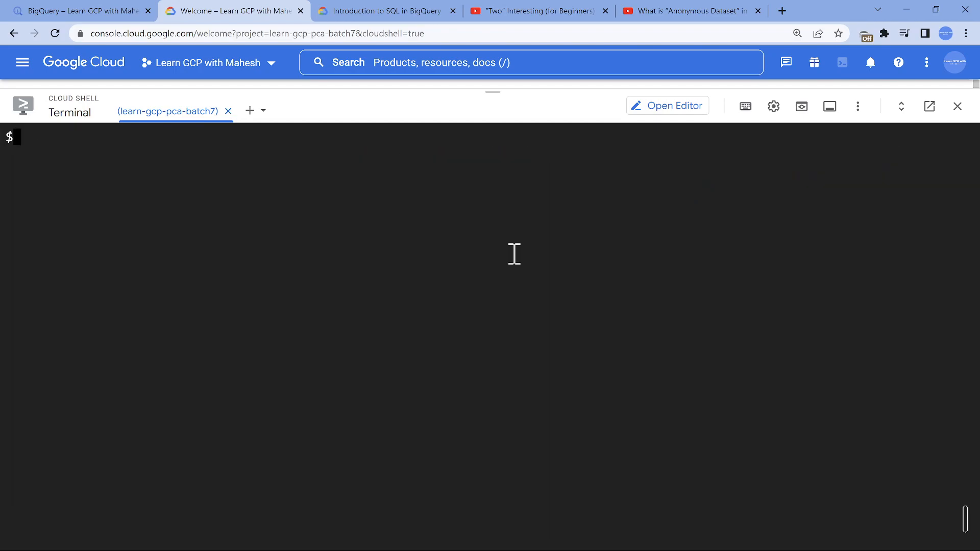
type("bq")
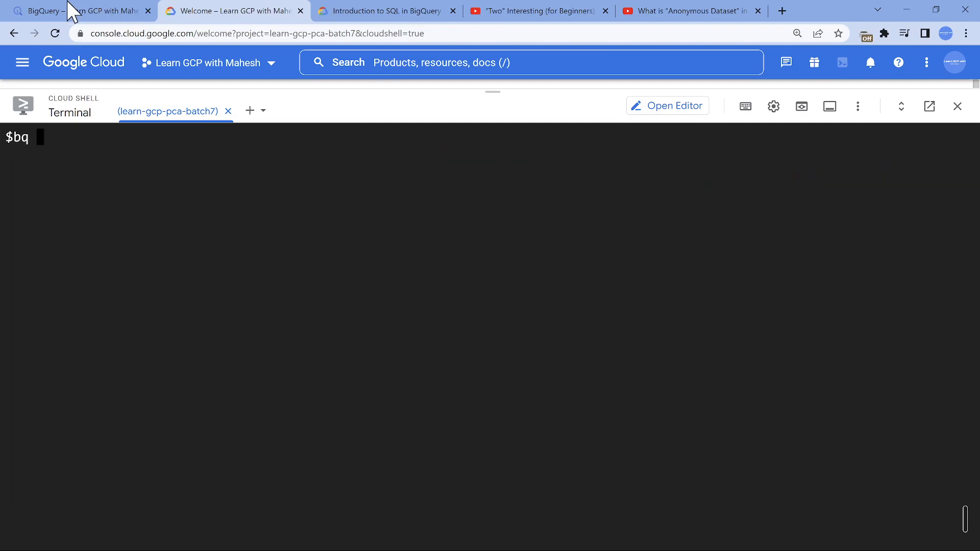
left_click(69, 10)
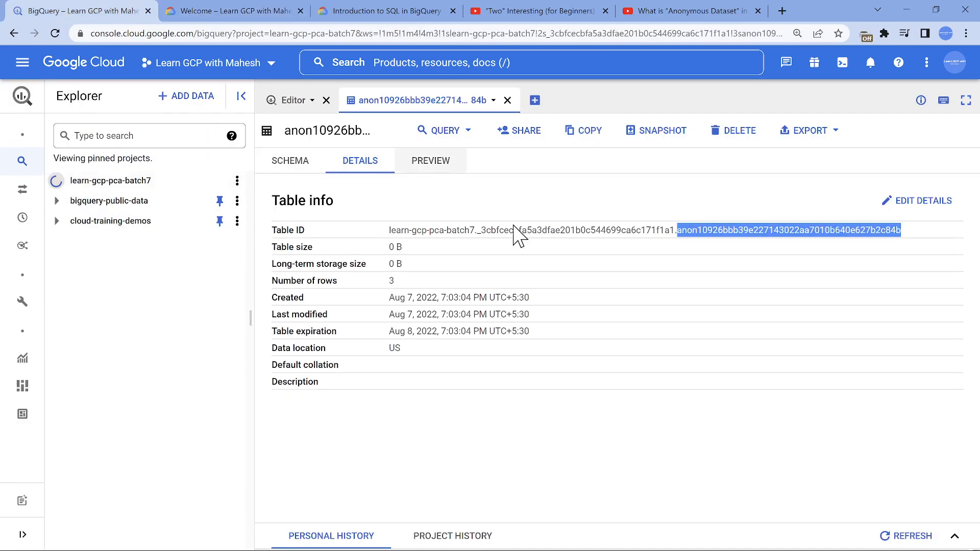
left_click(55, 181)
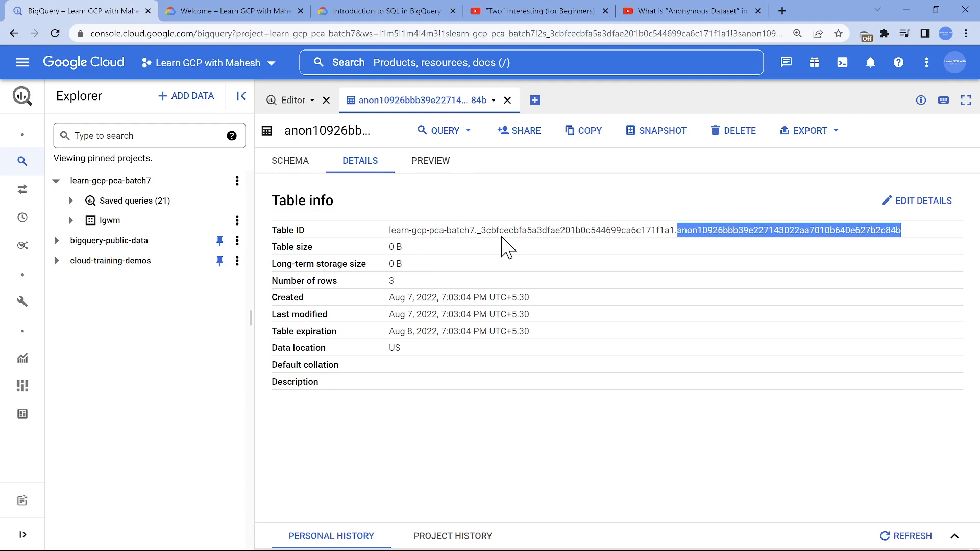
left_click(232, 11)
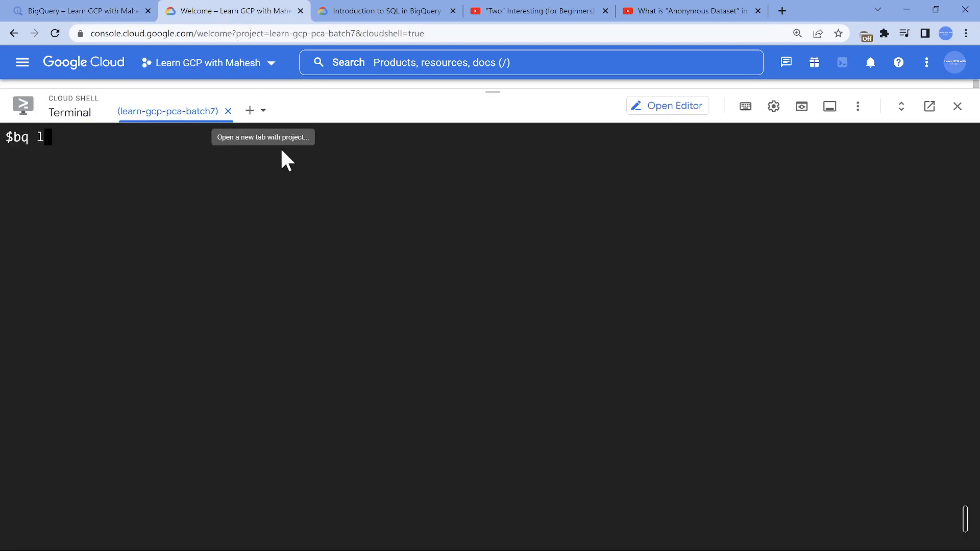
type("s -a")
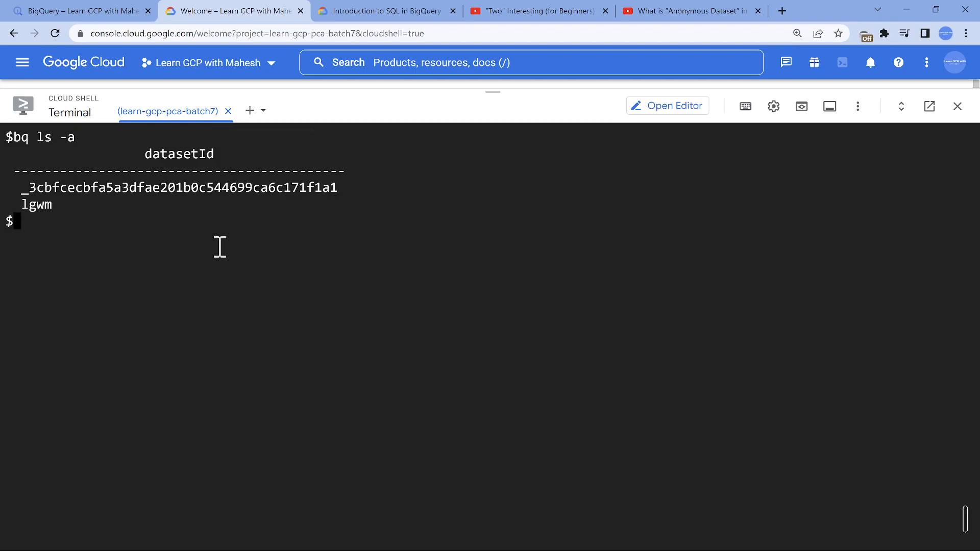
mouse_move(194, 268)
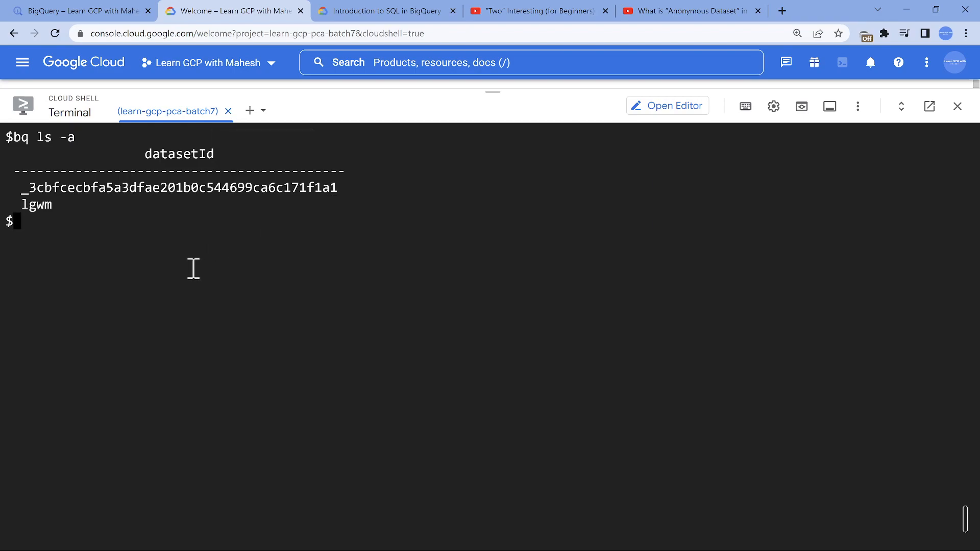
mouse_move(125, 193)
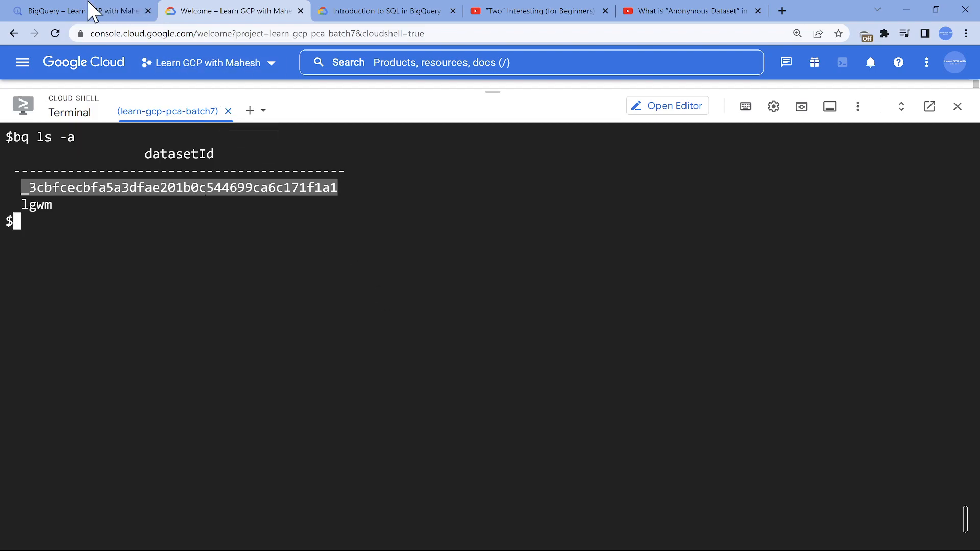
left_click(75, 10)
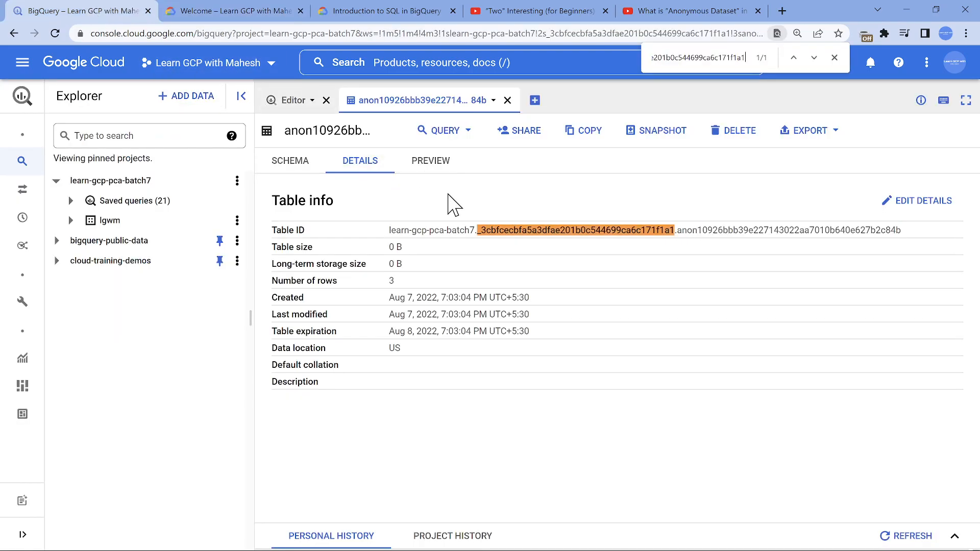
mouse_move(742, 99)
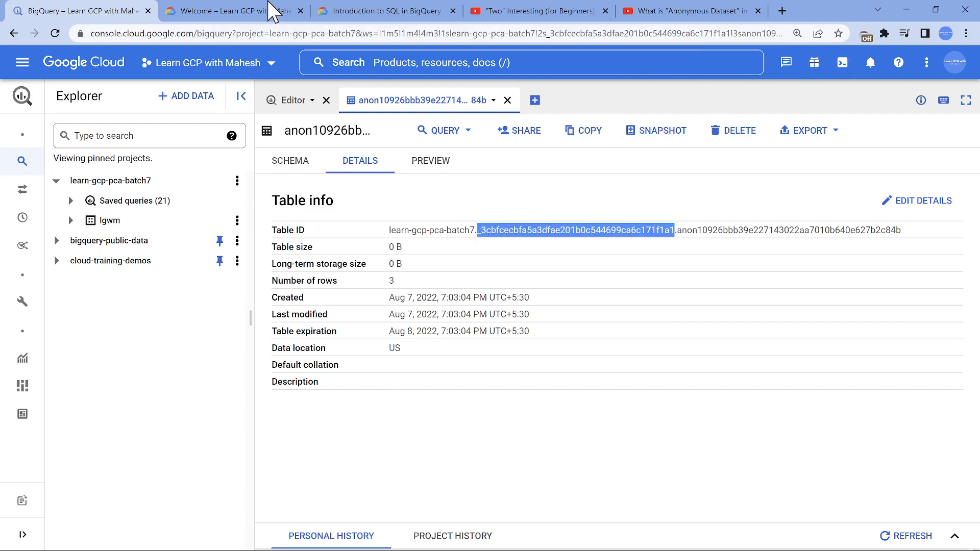
left_click(232, 10)
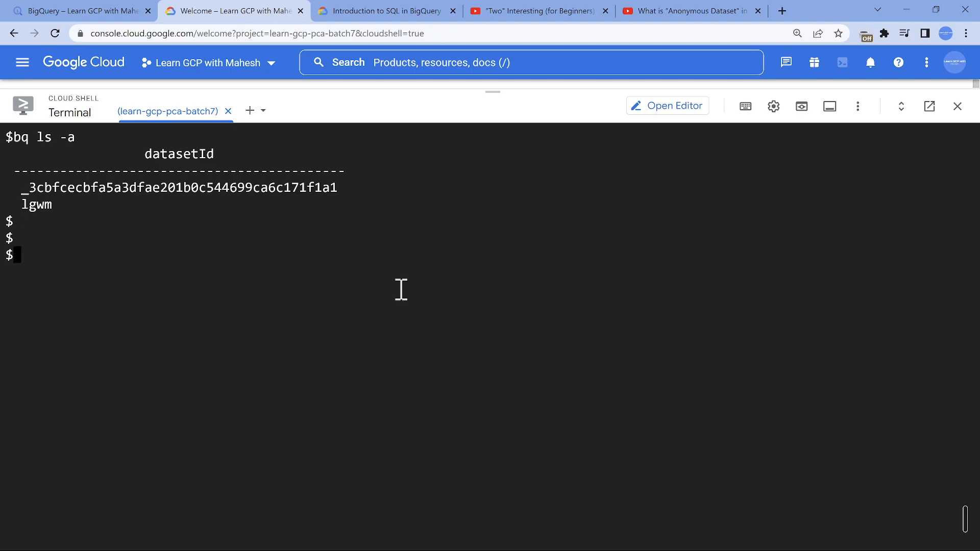
List the anonymous dataset _3cbfcecb... with bq ls, revealing its single hidden table.
type("bq ls -a")
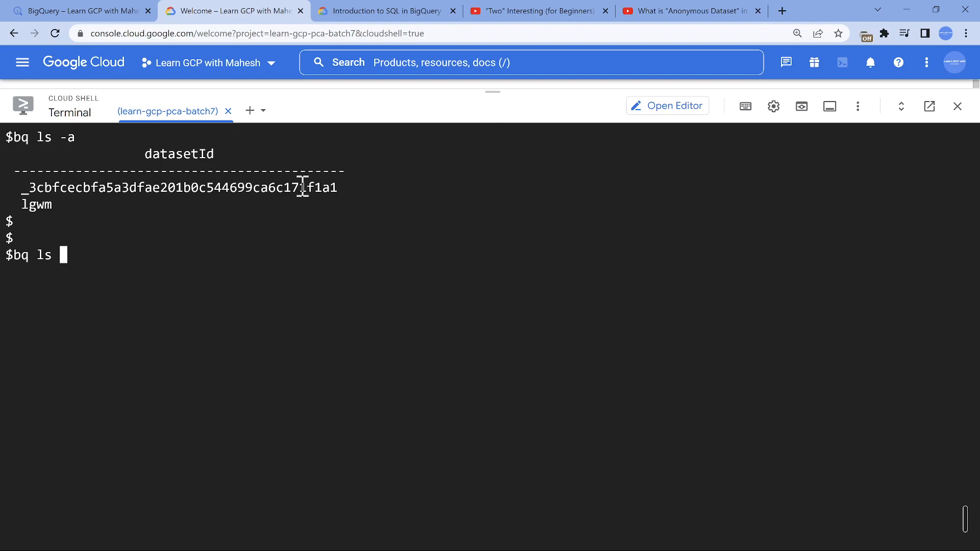
type("_3cbfcecbfa5a3dfae201b0c544699ca6c171f1a1")
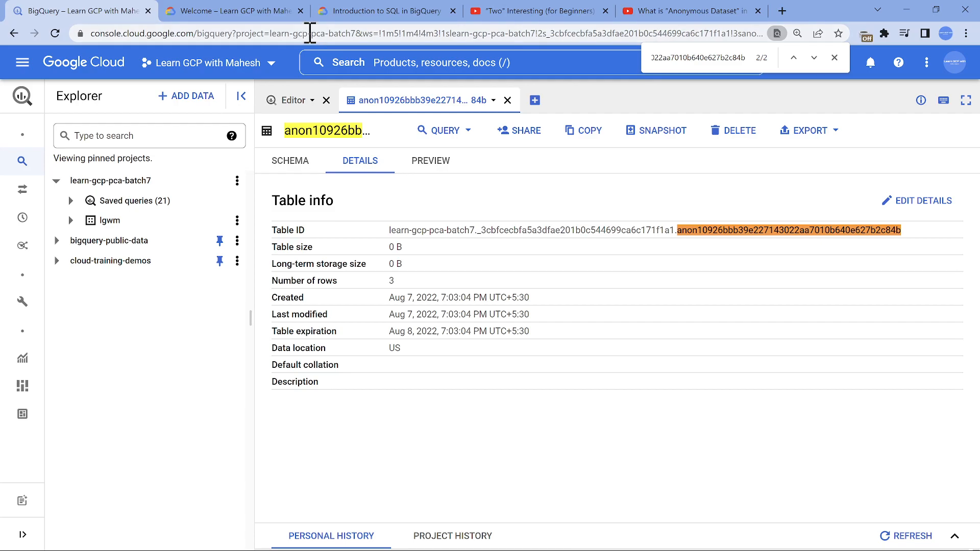
left_click(232, 10)
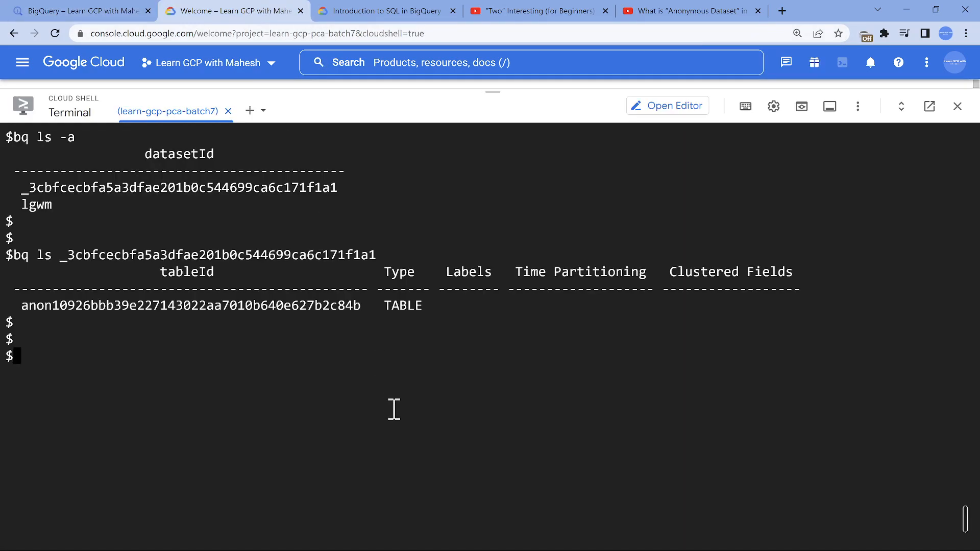
Run bq show on the anon10926bbb... table (firstname schema, 3 rows, expires 08 Aug 13:33:04) and date to compare.
type("bq s")
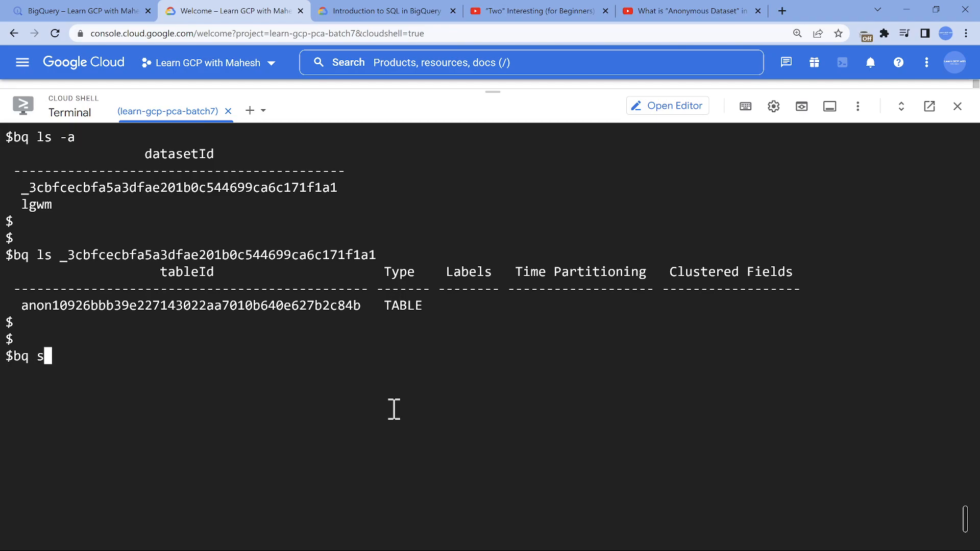
type("how")
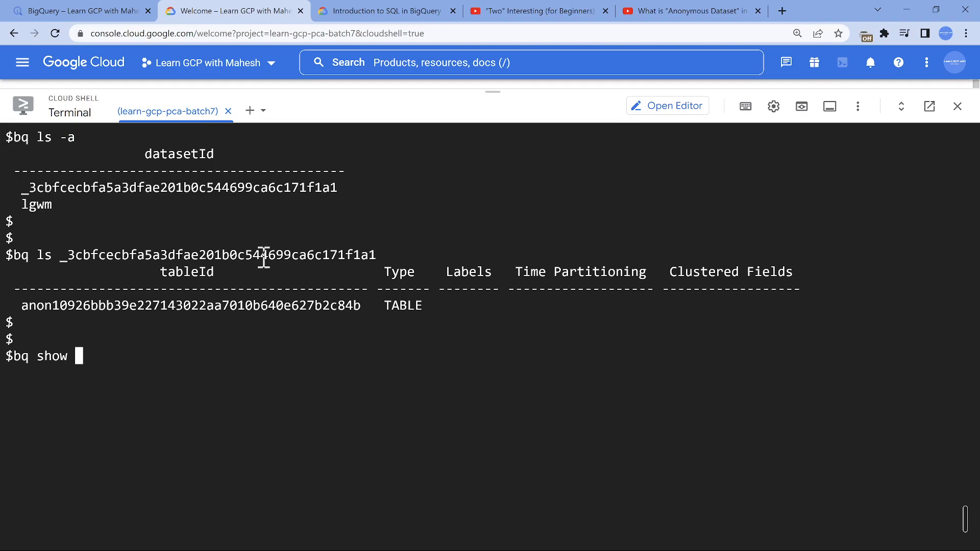
type("_3cbfcecbfa5a3dfae201b0c544699ca6c171f1a1")
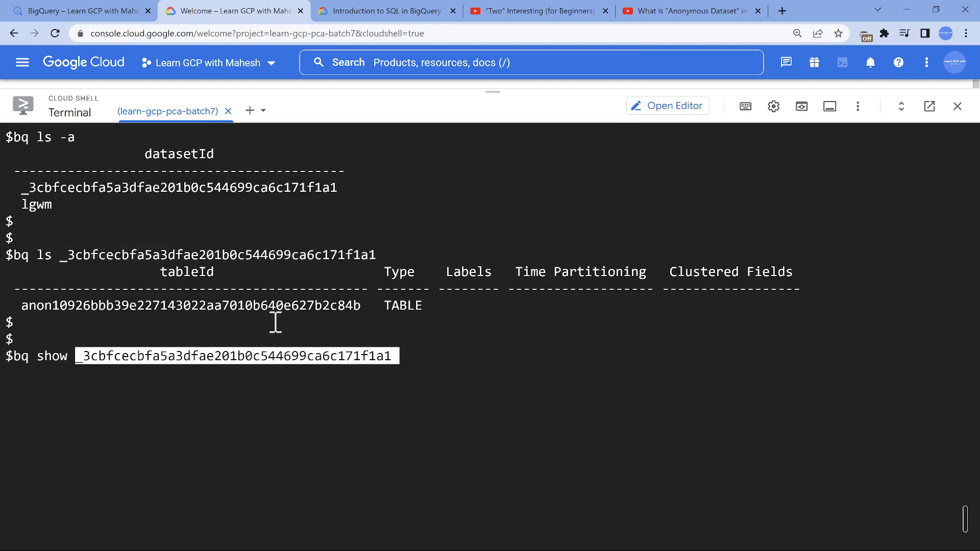
type(".")
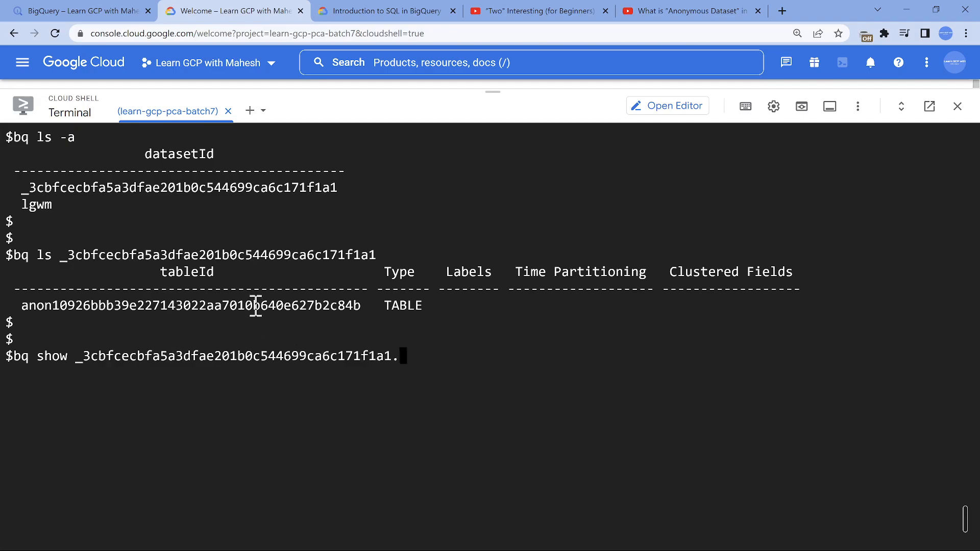
type("anon10926bbb39e227143022aa7010b640e627b2c84b")
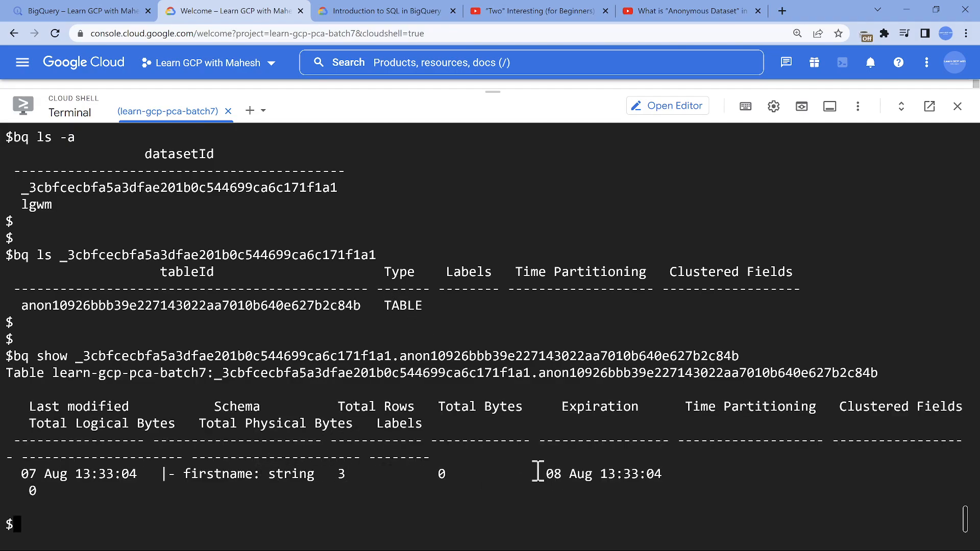
left_click_drag(545, 473, 675, 472)
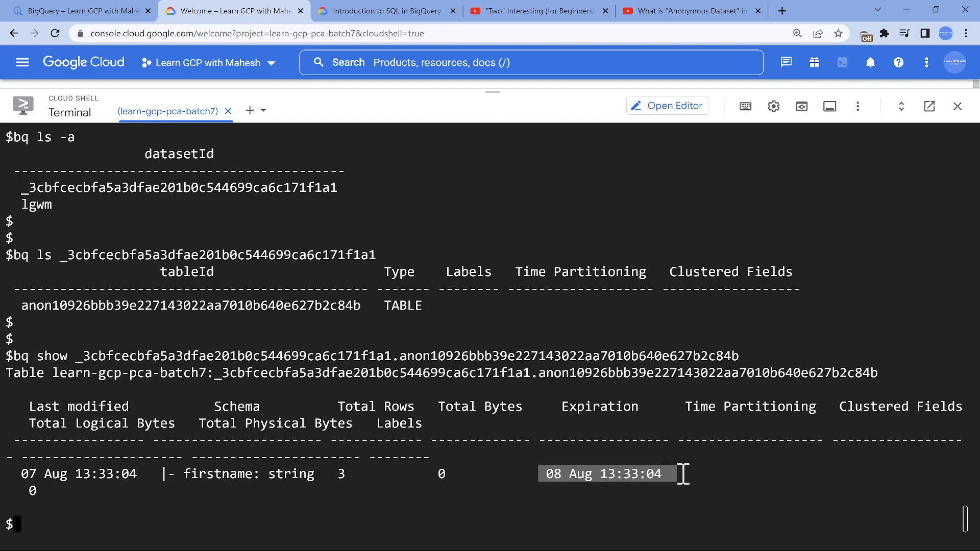
type("date")
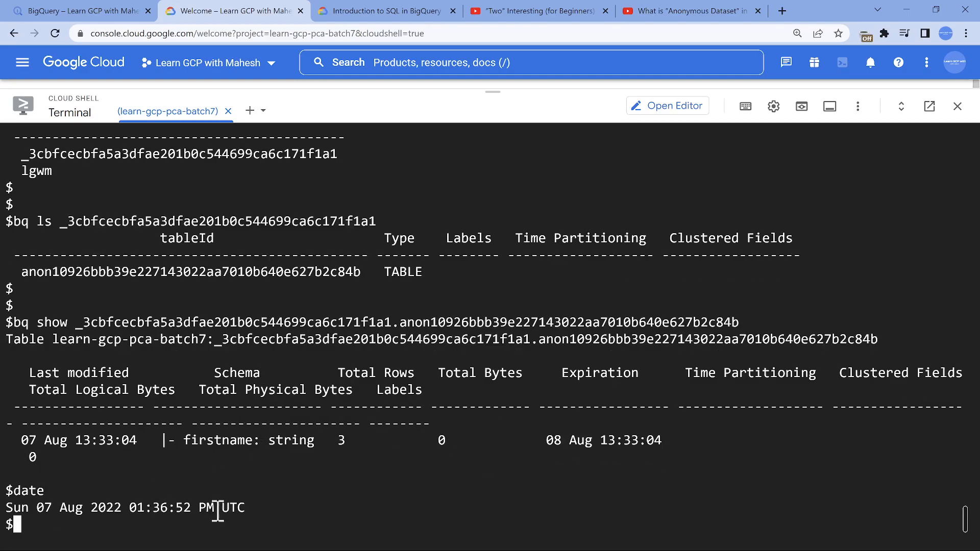
mouse_move(619, 439)
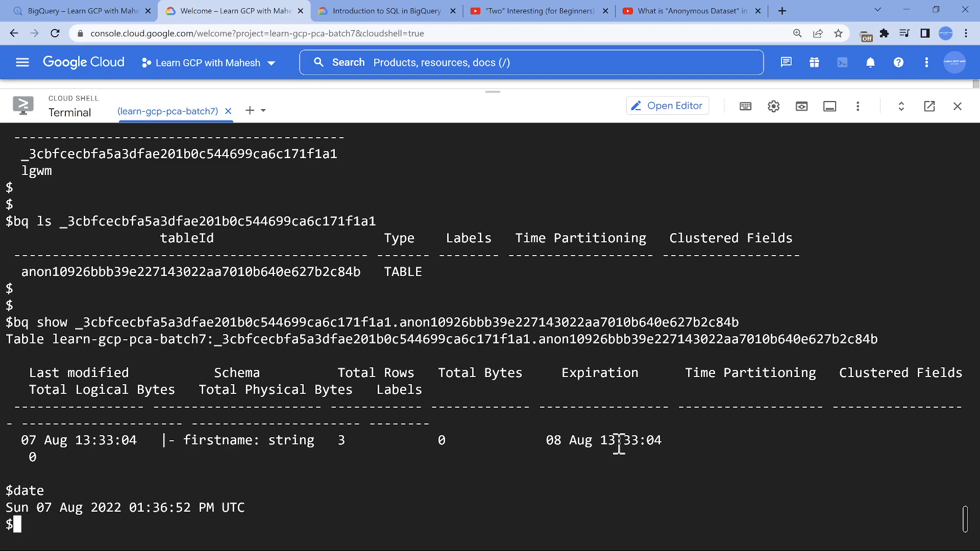
mouse_move(621, 446)
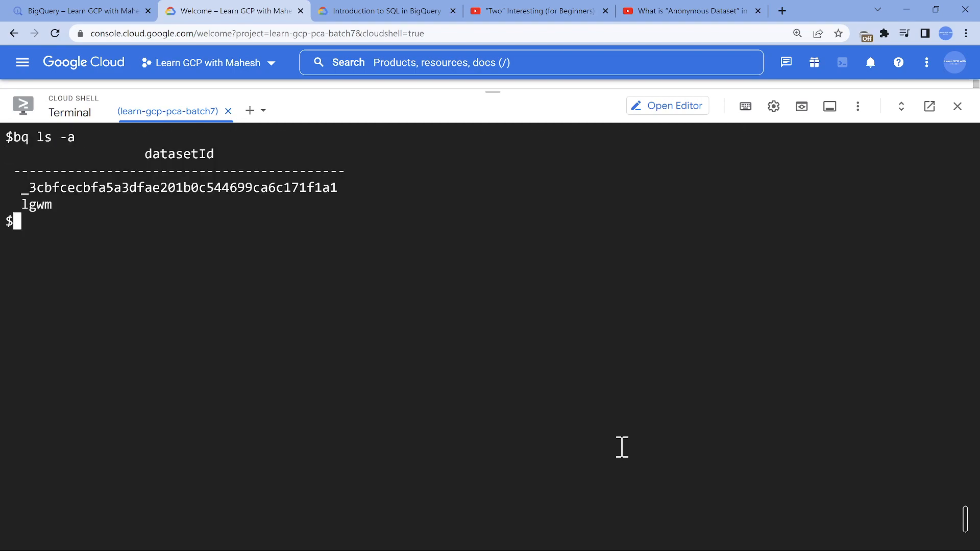
mouse_move(249, 110)
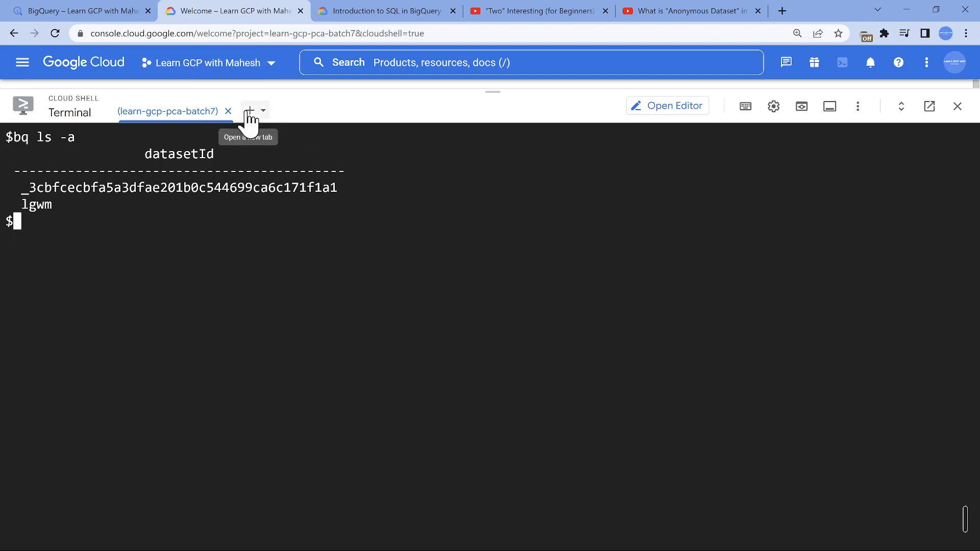
Start a learn-gcp-pca-batch8 terminal session and list its datasets with bq ls -a, showing three hidden ones.
left_click(263, 110)
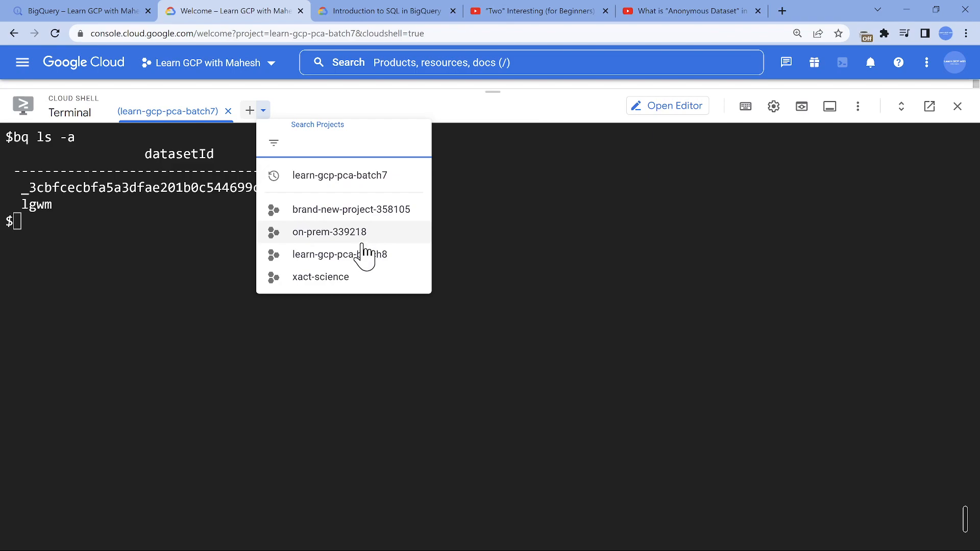
left_click(339, 254)
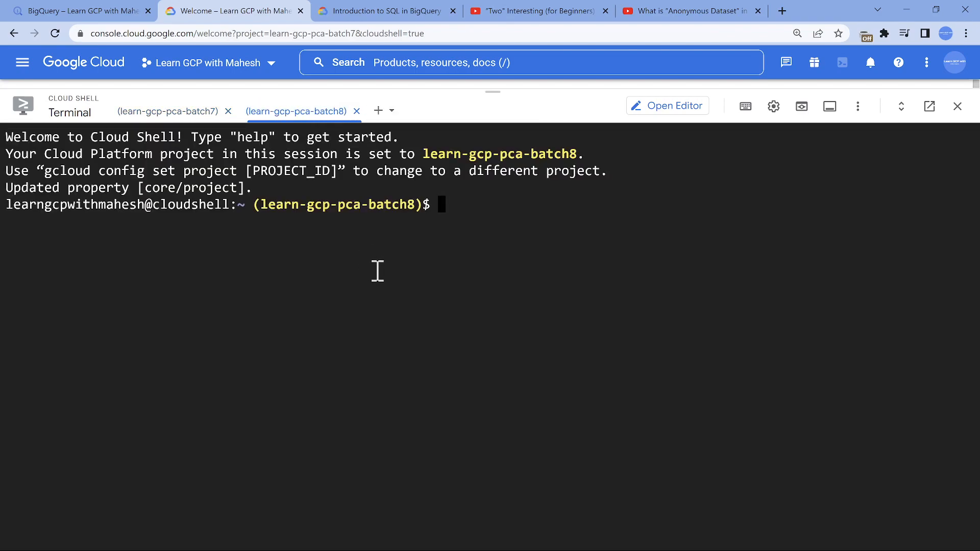
type("p")
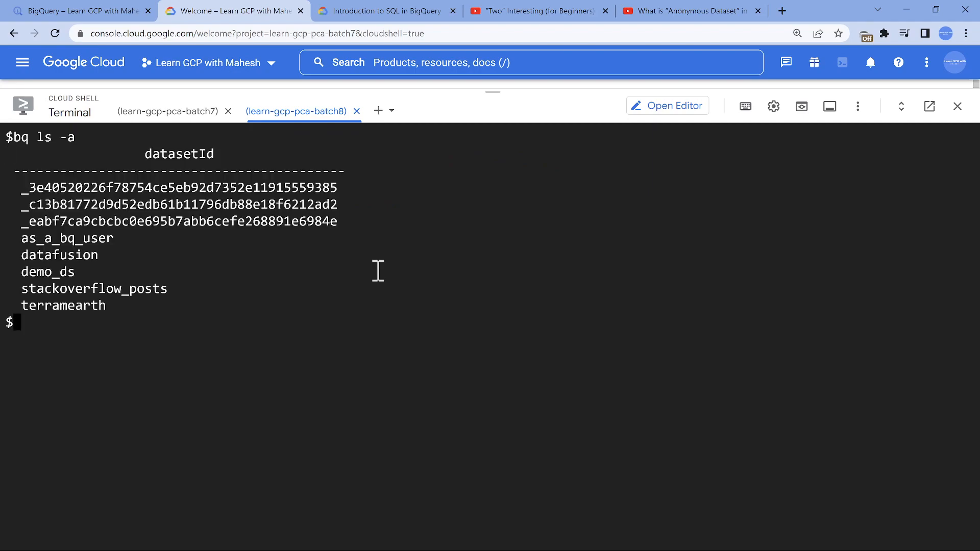
mouse_move(234, 201)
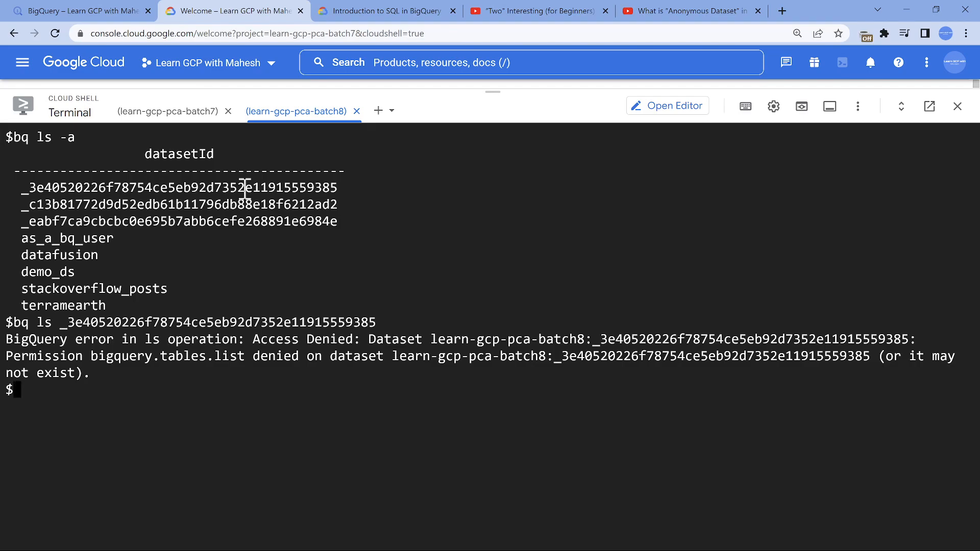
key("Enter")
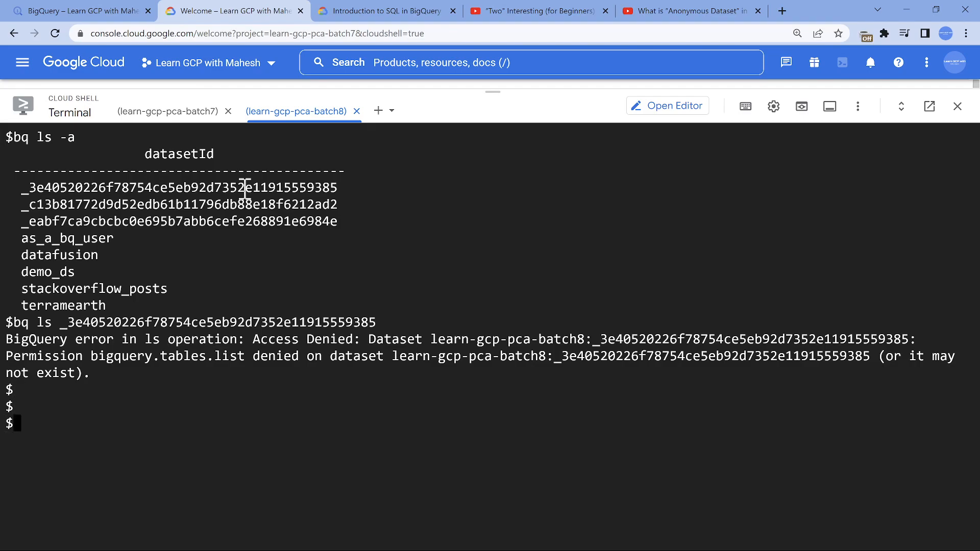
type("bq rm -")
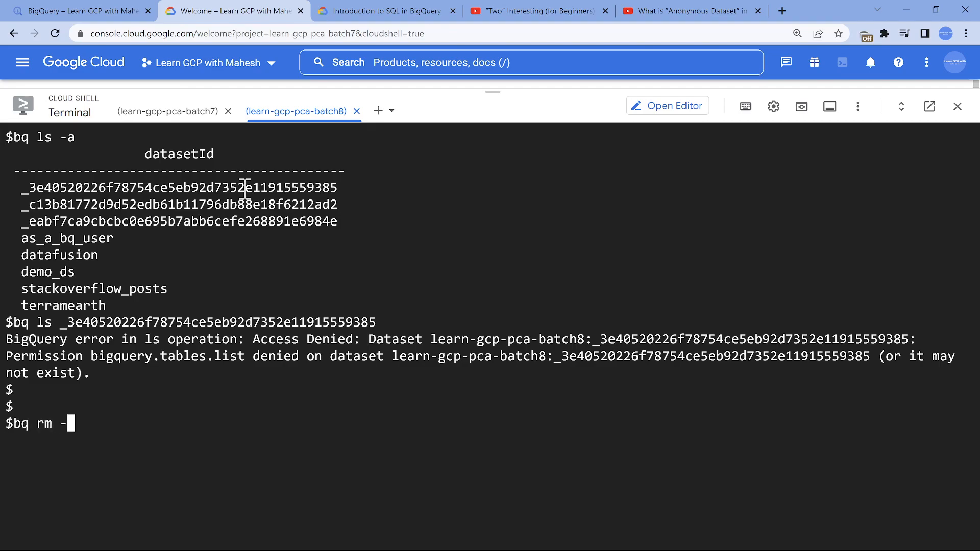
type("d -f")
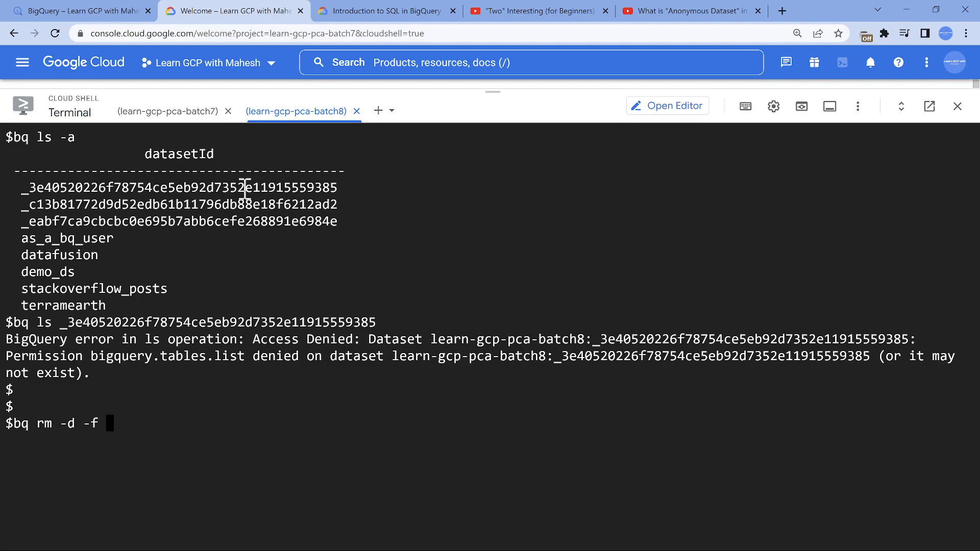
type("_3e40520226f78754ce5eb92d7352e11915559385")
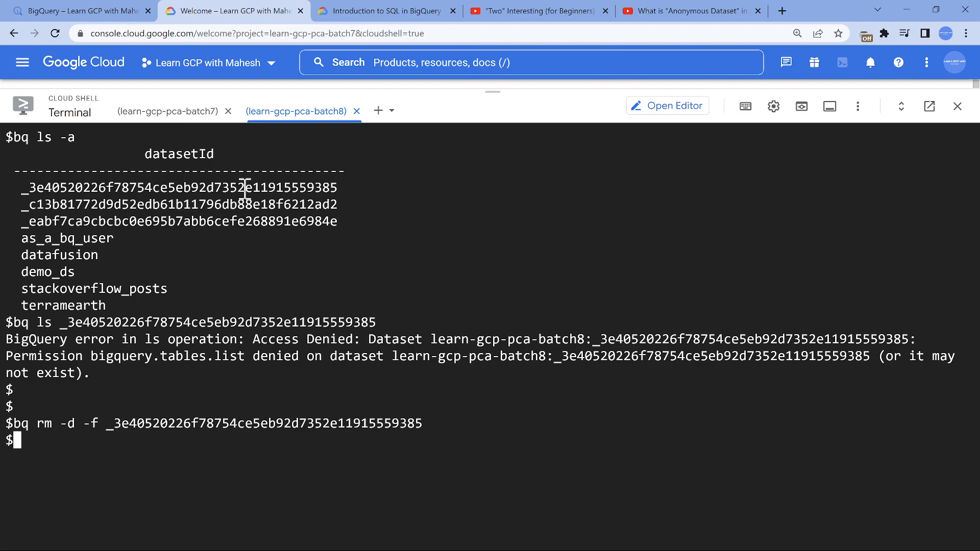
type("bq ls _3e40520226f78754ce5eb92d7352e11915559385")
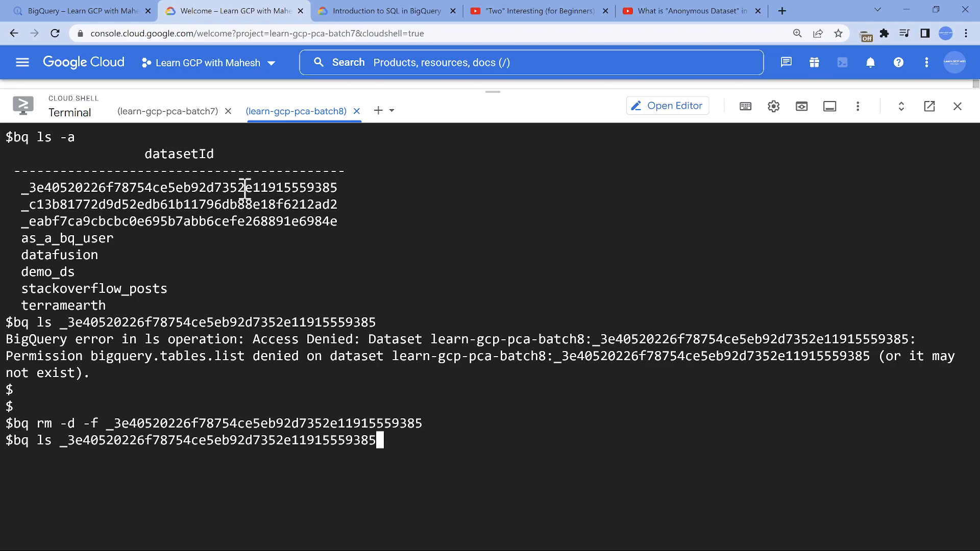